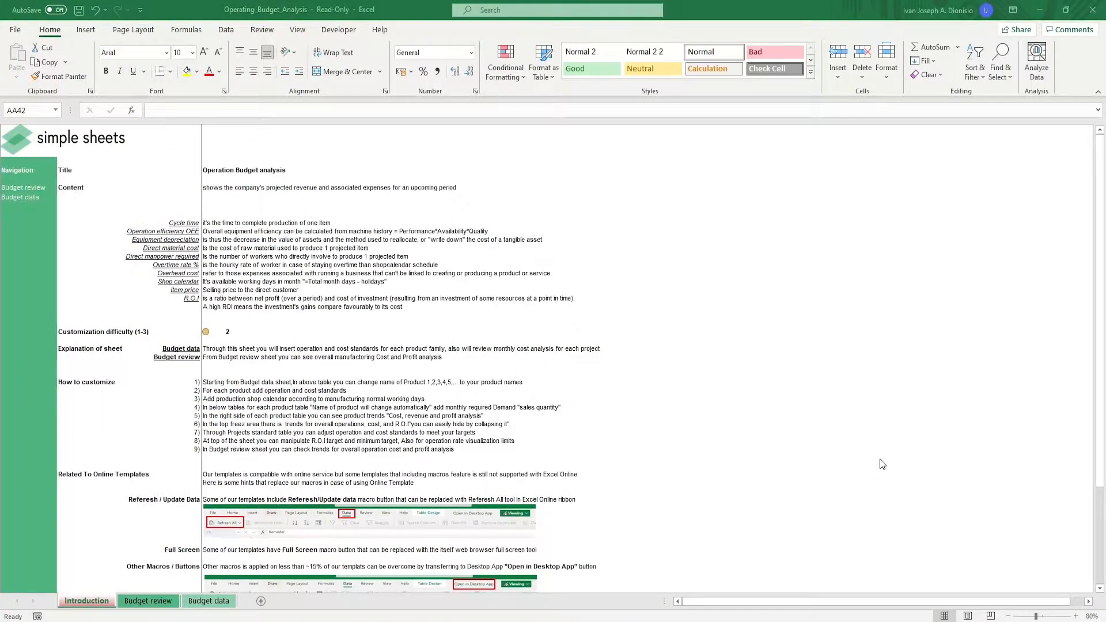
mouse_move(698, 442)
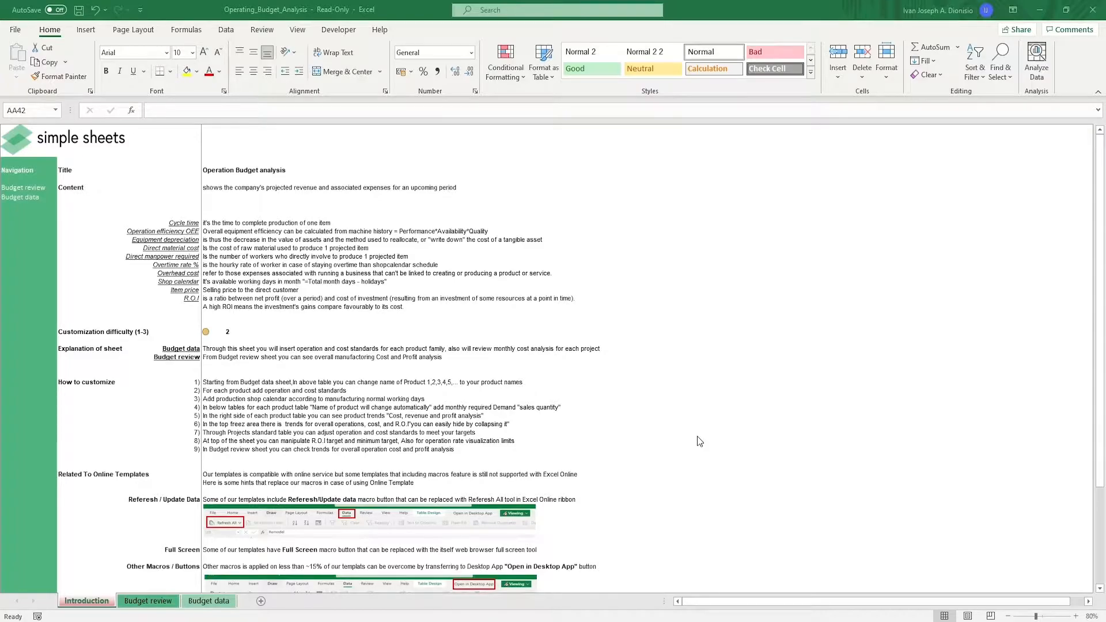
mouse_move(282, 359)
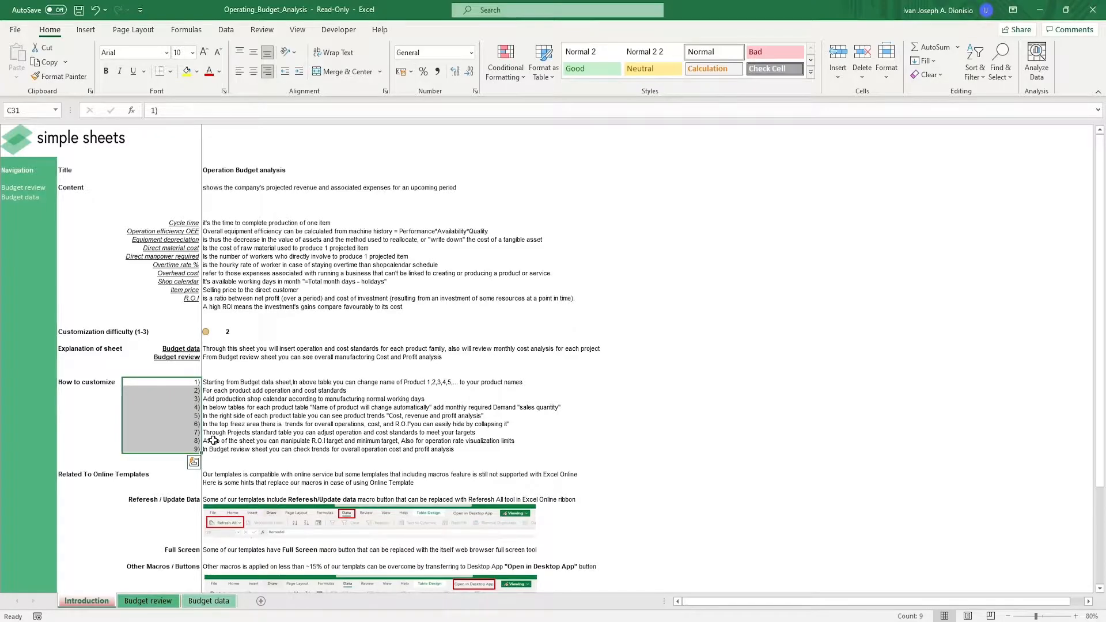
Scroll through the Introduction notes and switch to the Budget data sheet.
scroll("down", 3)
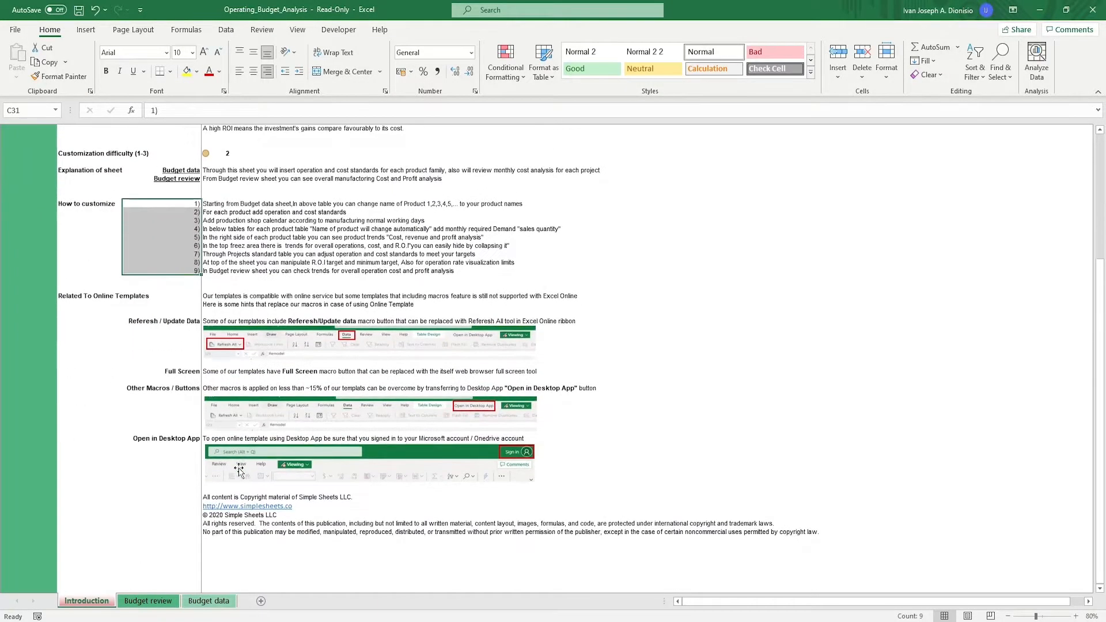
left_click(159, 479)
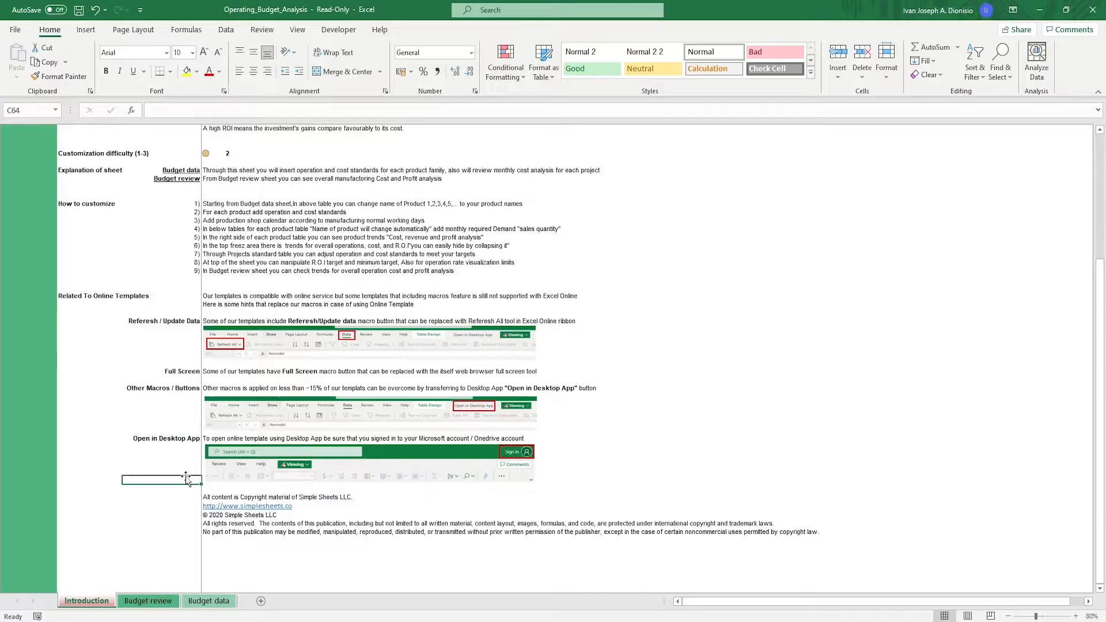
mouse_move(201, 495)
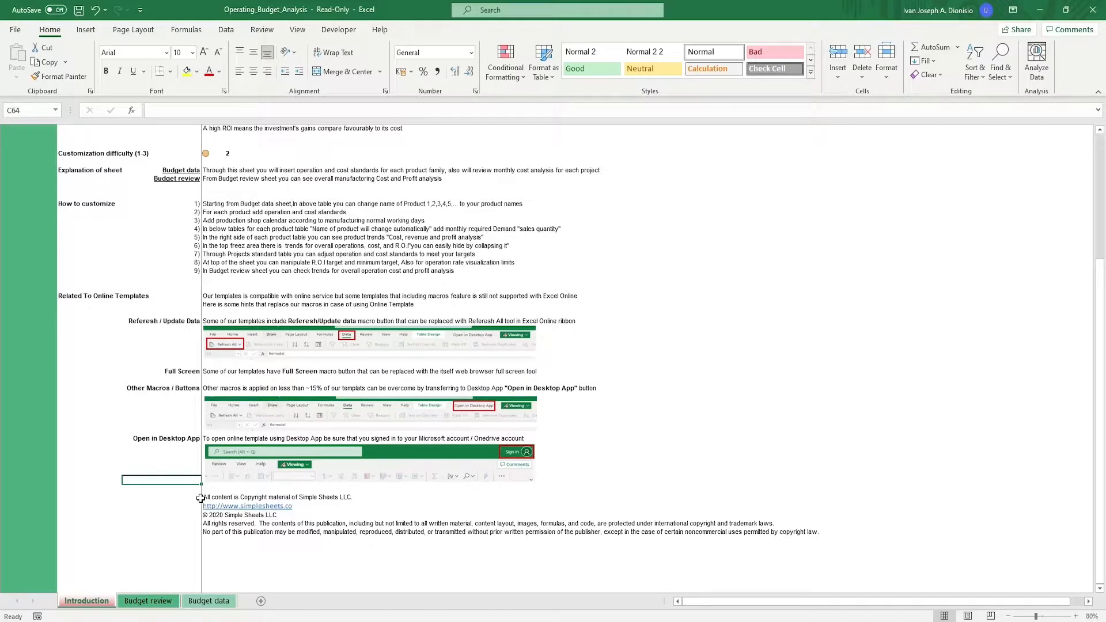
mouse_move(212, 498)
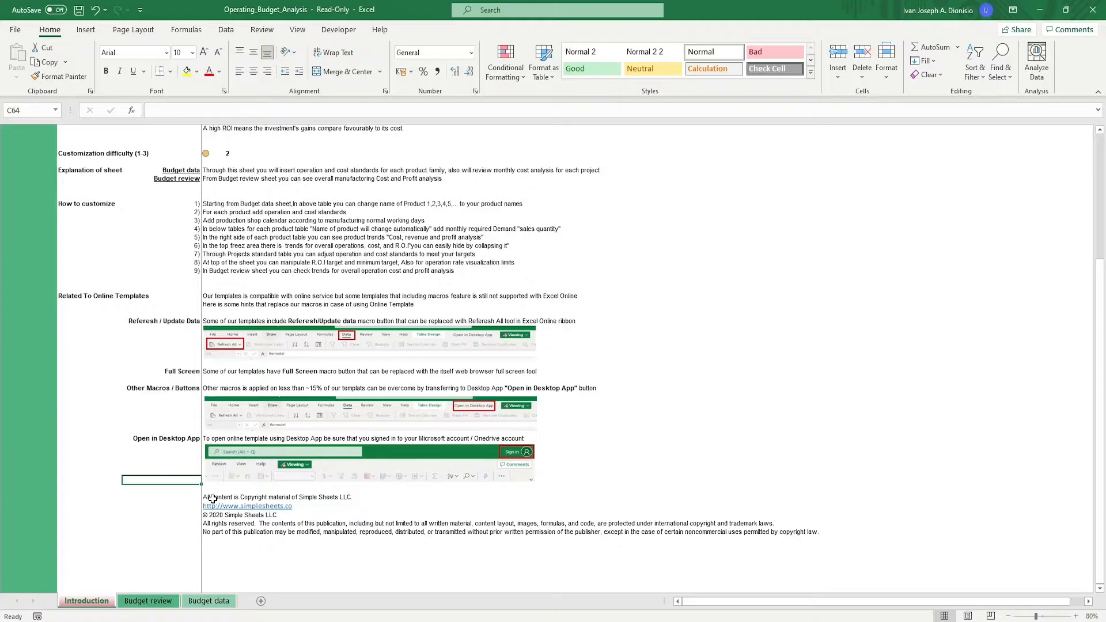
left_click(209, 602)
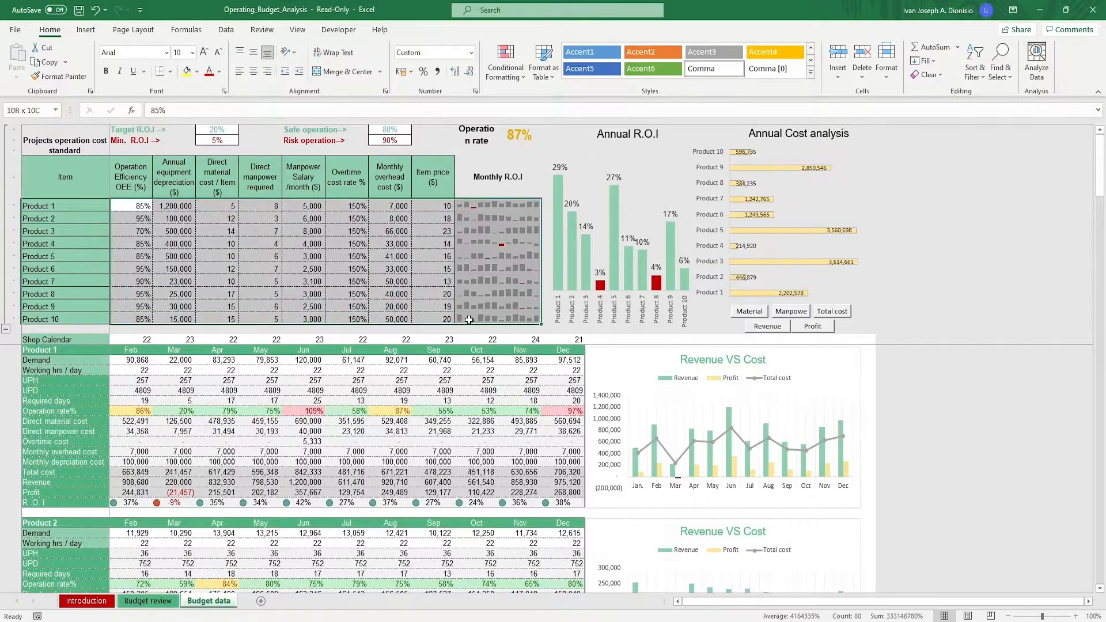
left_click(217, 281)
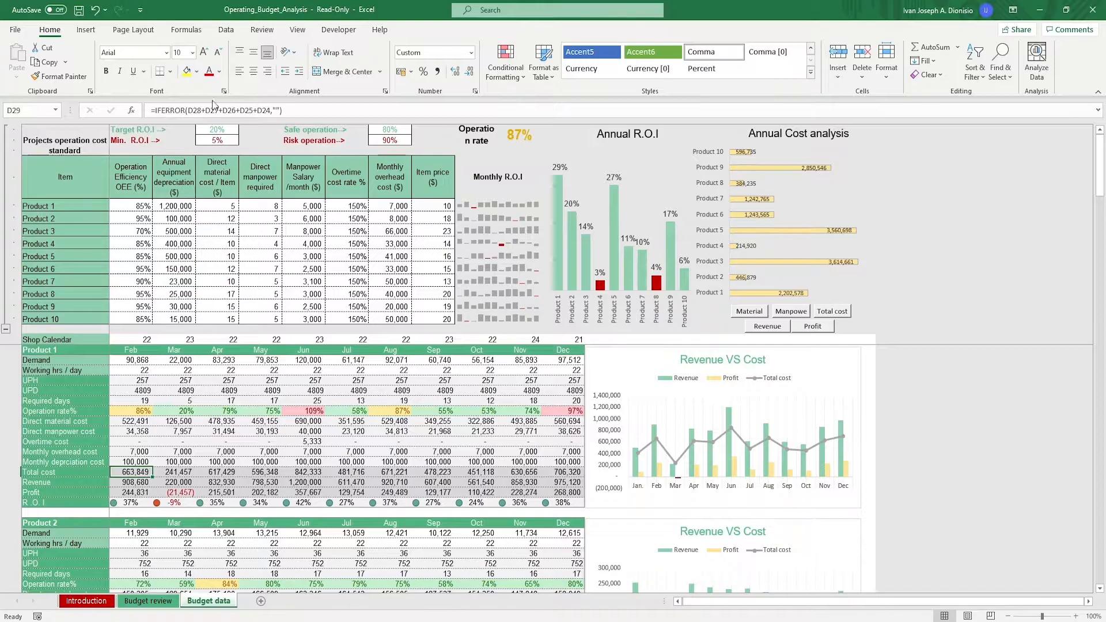
left_click(261, 379)
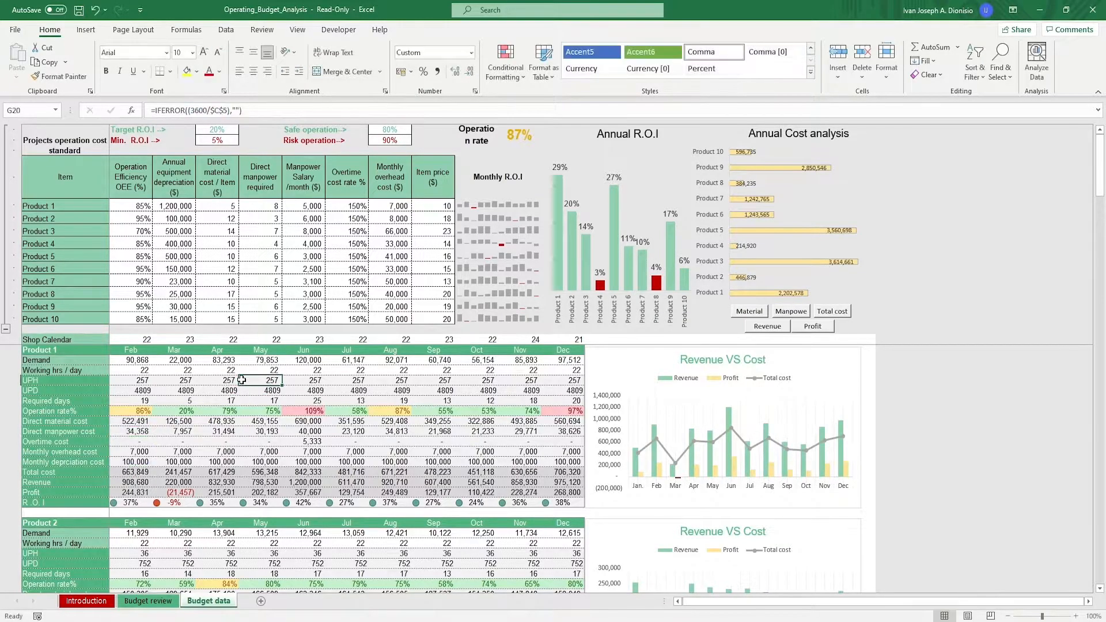
left_click(317, 370)
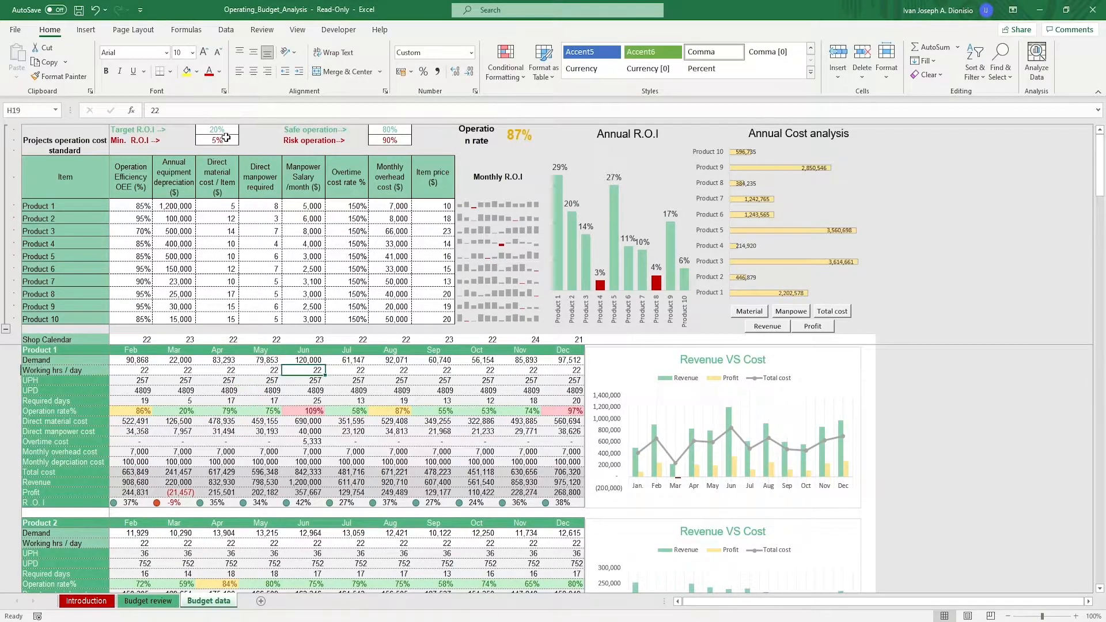
left_click(216, 140)
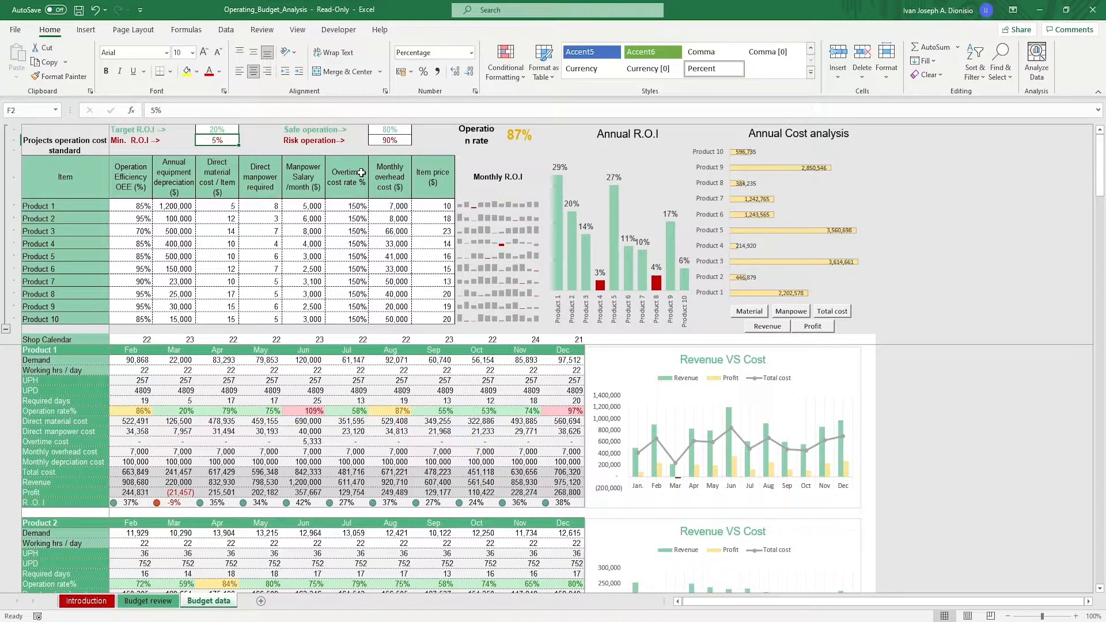
left_click(388, 129)
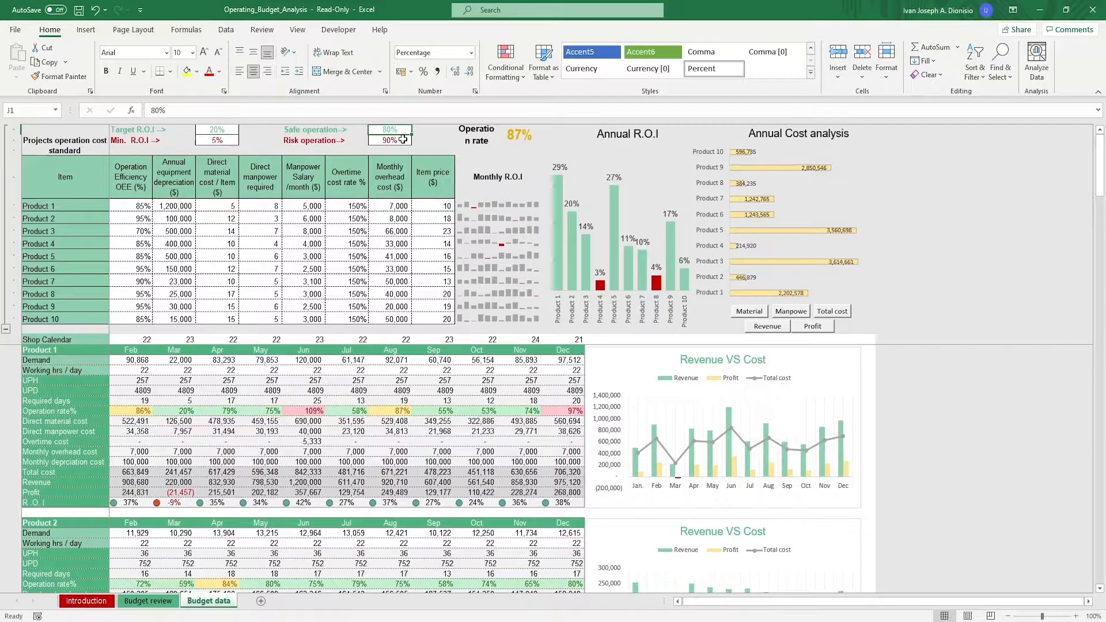
left_click(391, 140)
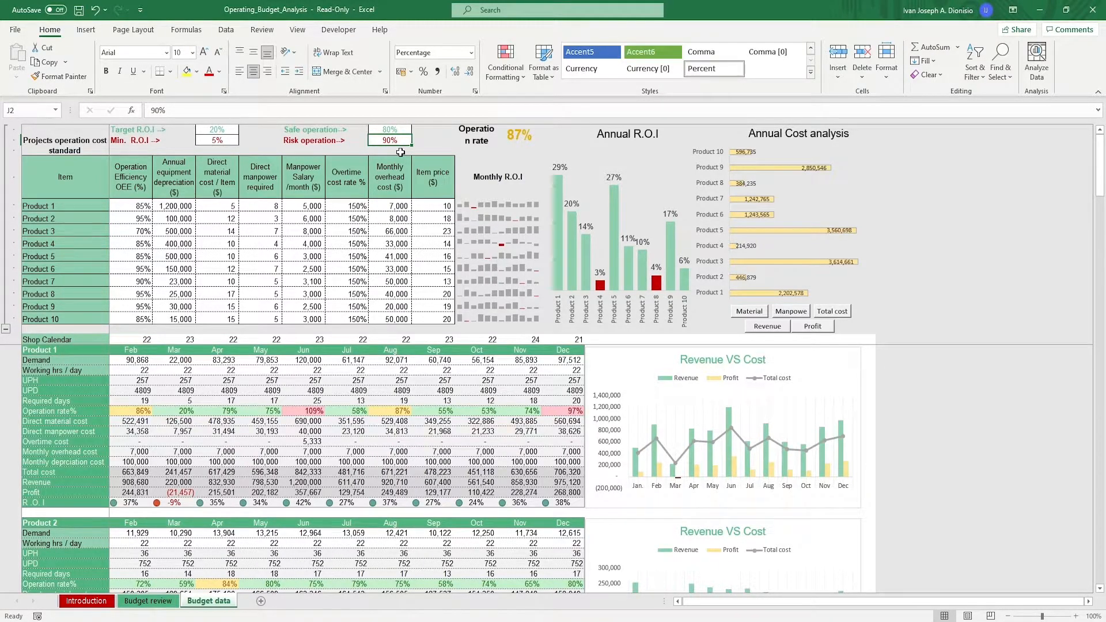
left_click(131, 205)
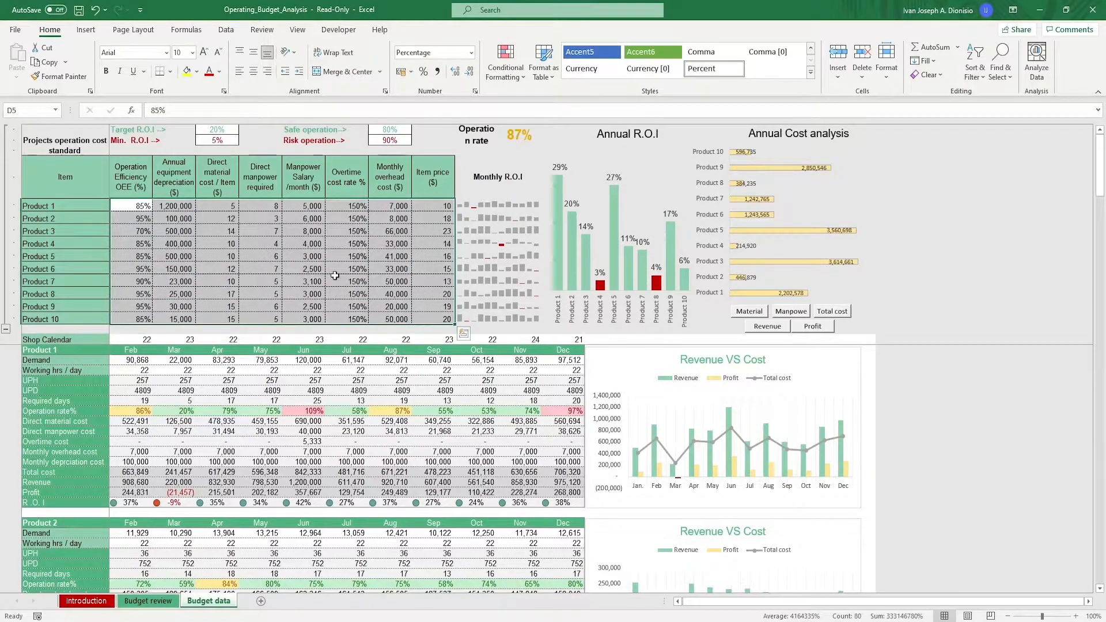
mouse_move(184, 188)
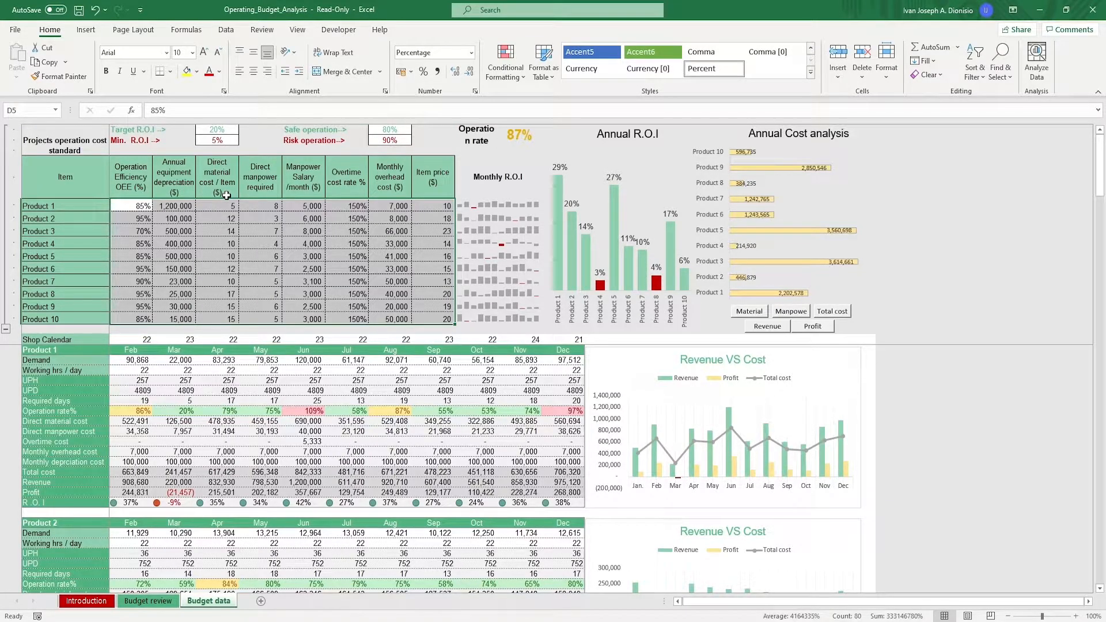
mouse_move(270, 194)
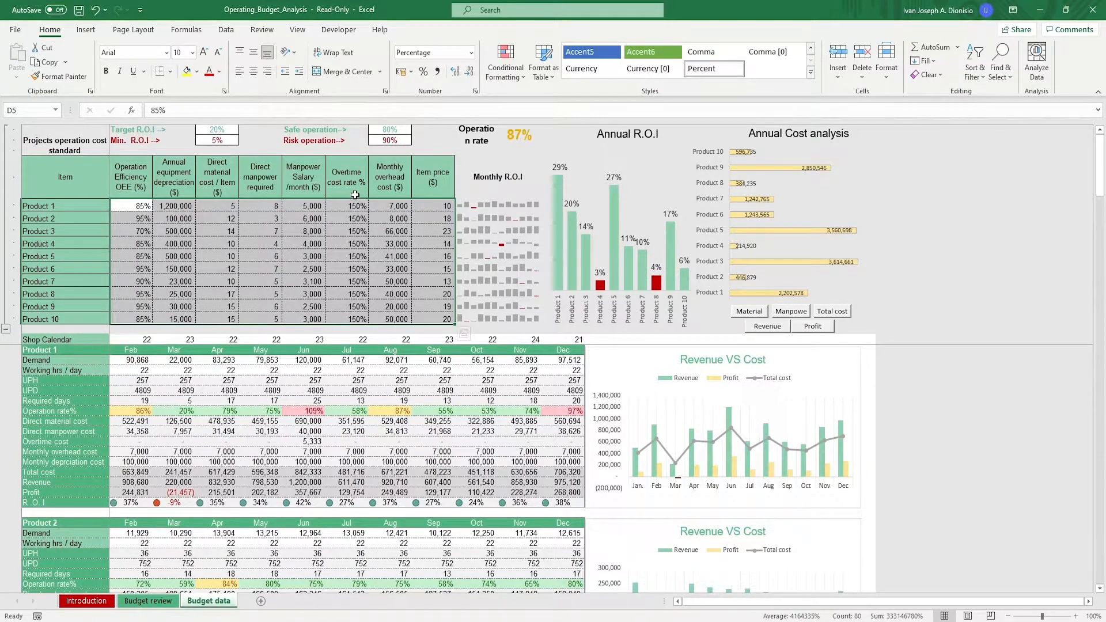
mouse_move(385, 191)
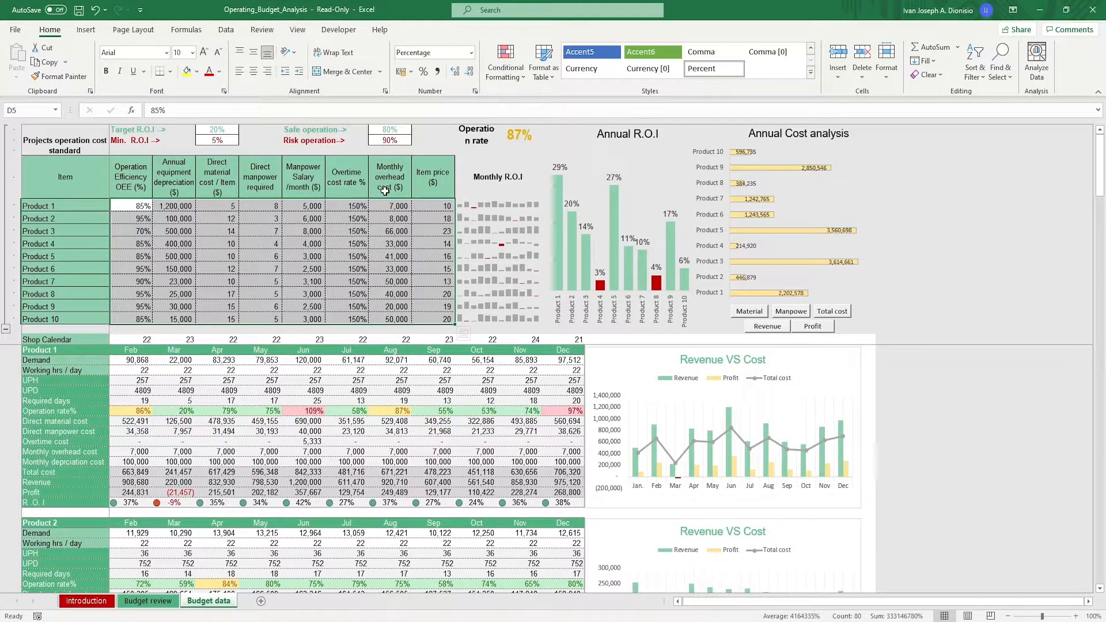
mouse_move(420, 191)
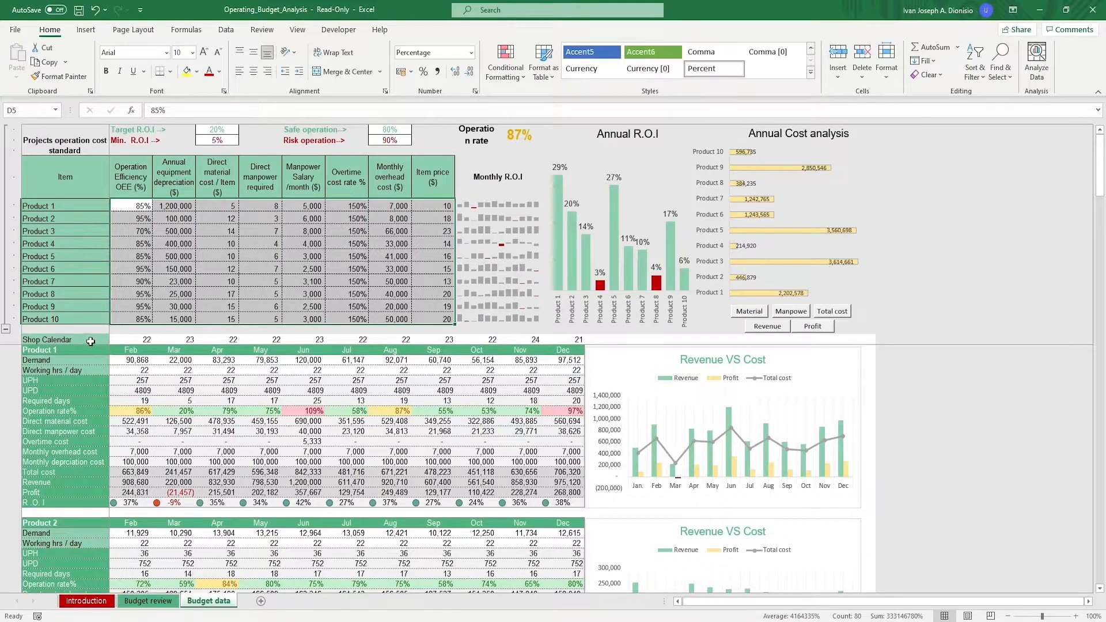
left_click(175, 339)
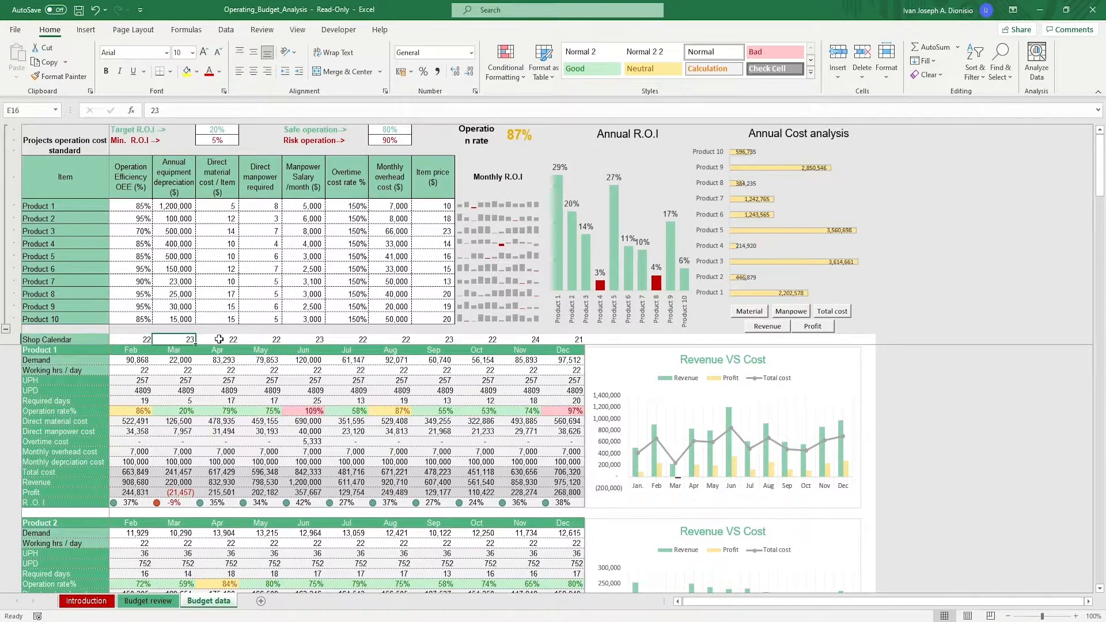
left_click(346, 338)
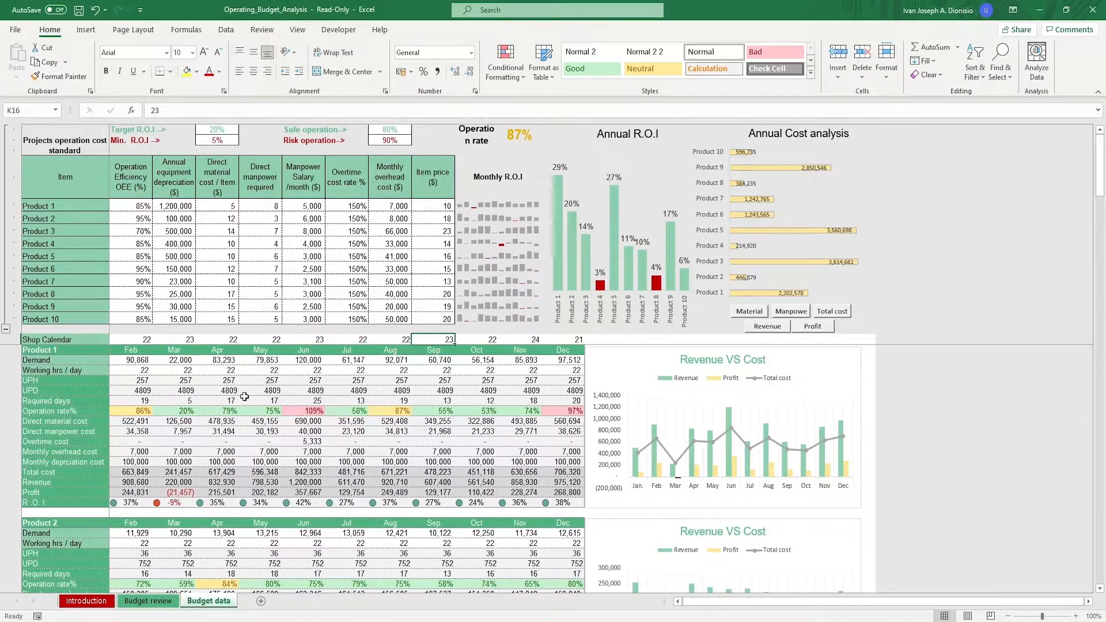
left_click(131, 359)
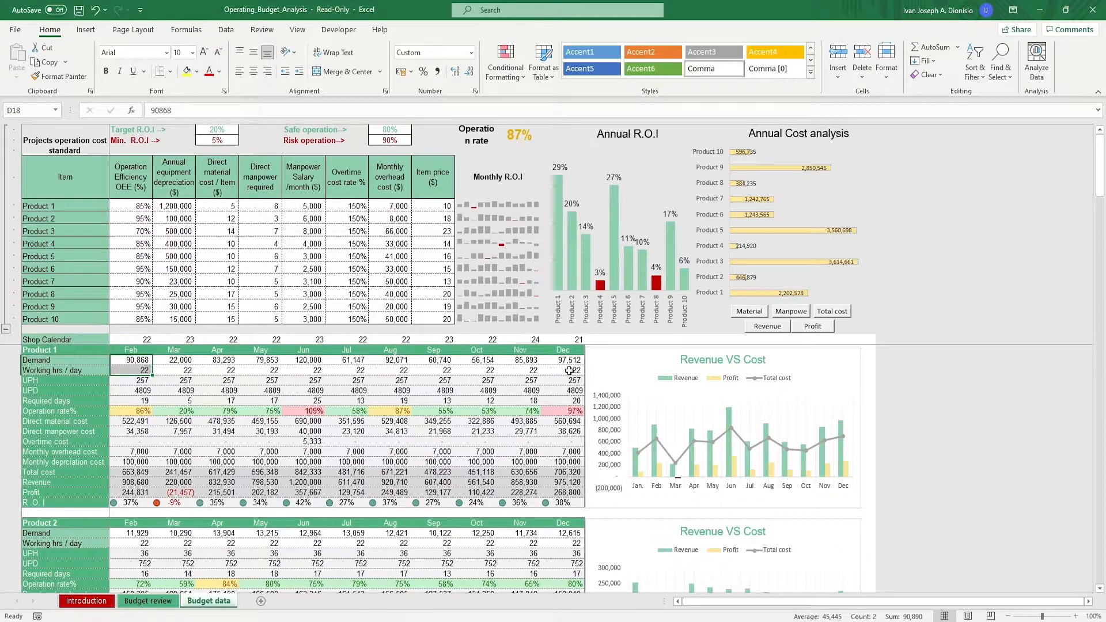
left_click(571, 370)
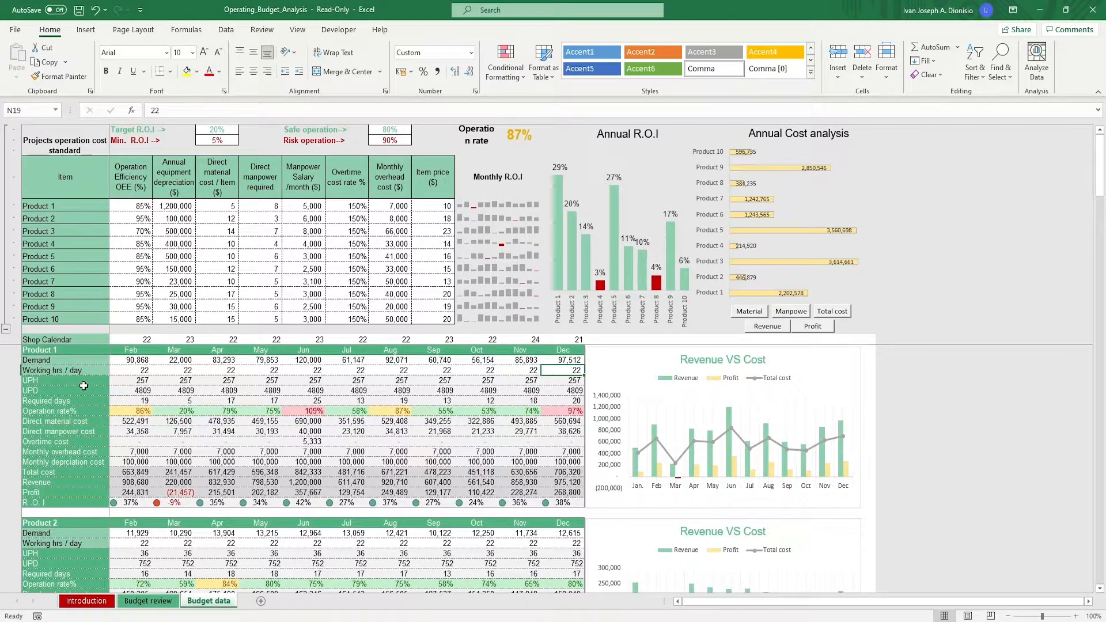
left_click(131, 391)
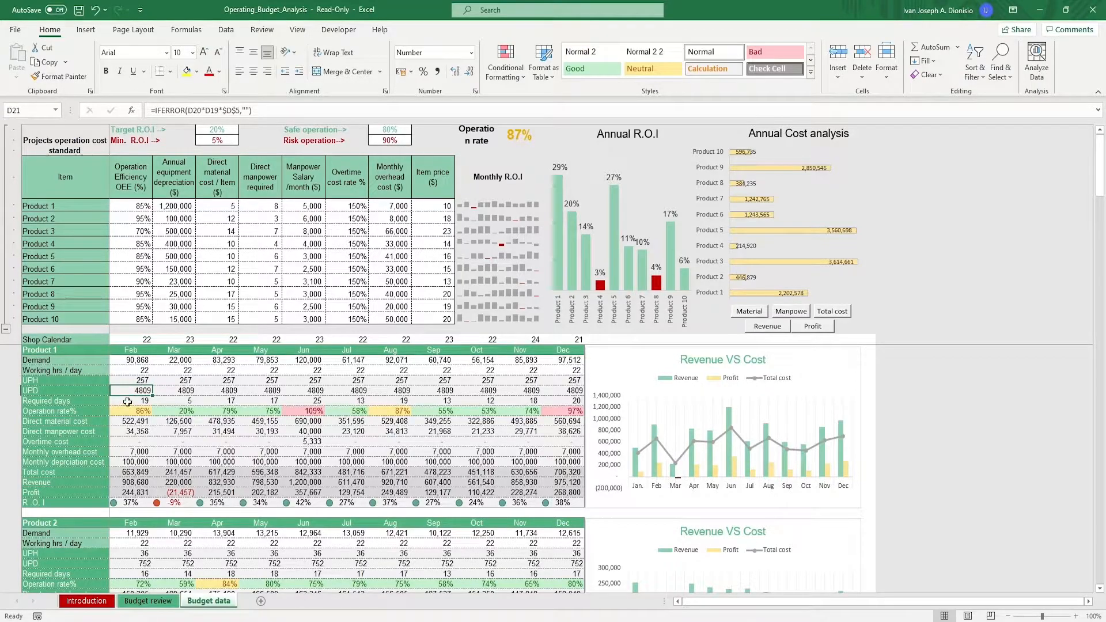
left_click(130, 411)
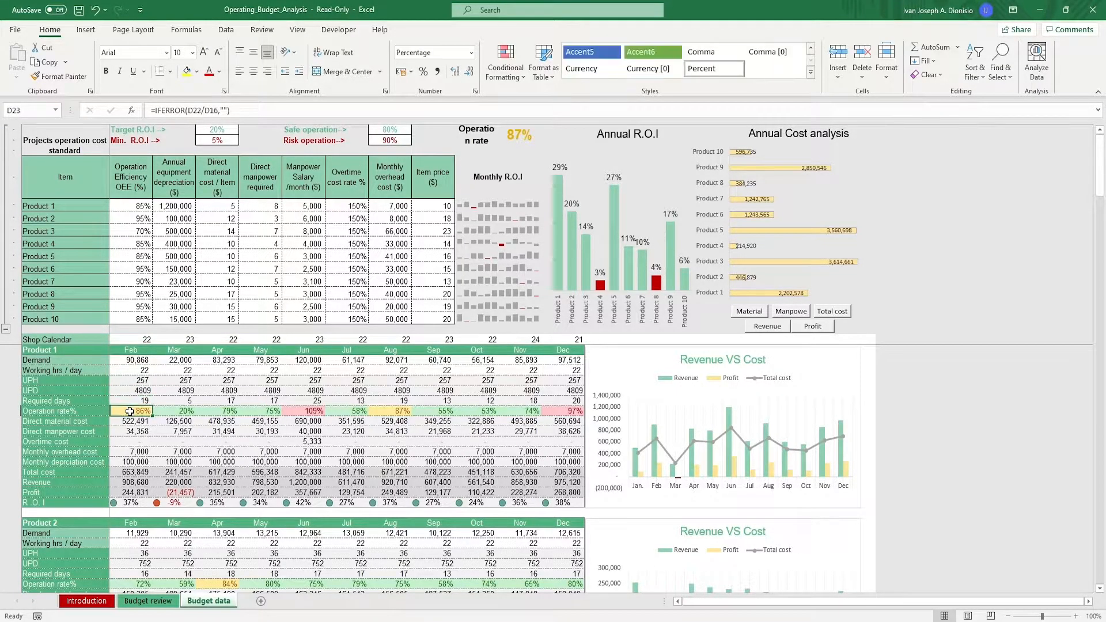
left_click(130, 422)
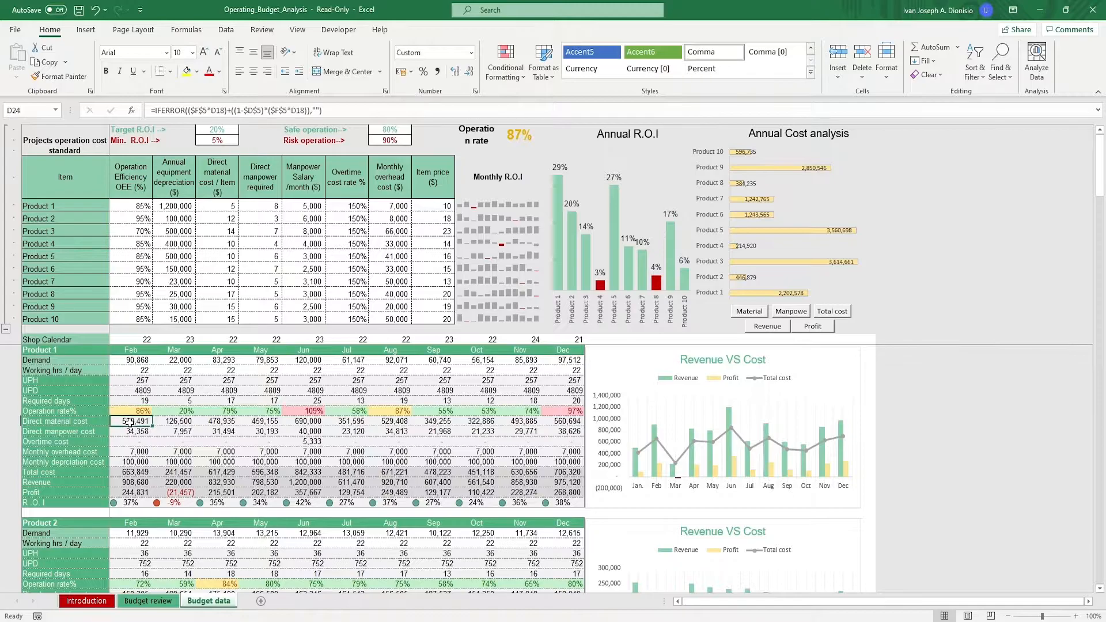
left_click(131, 431)
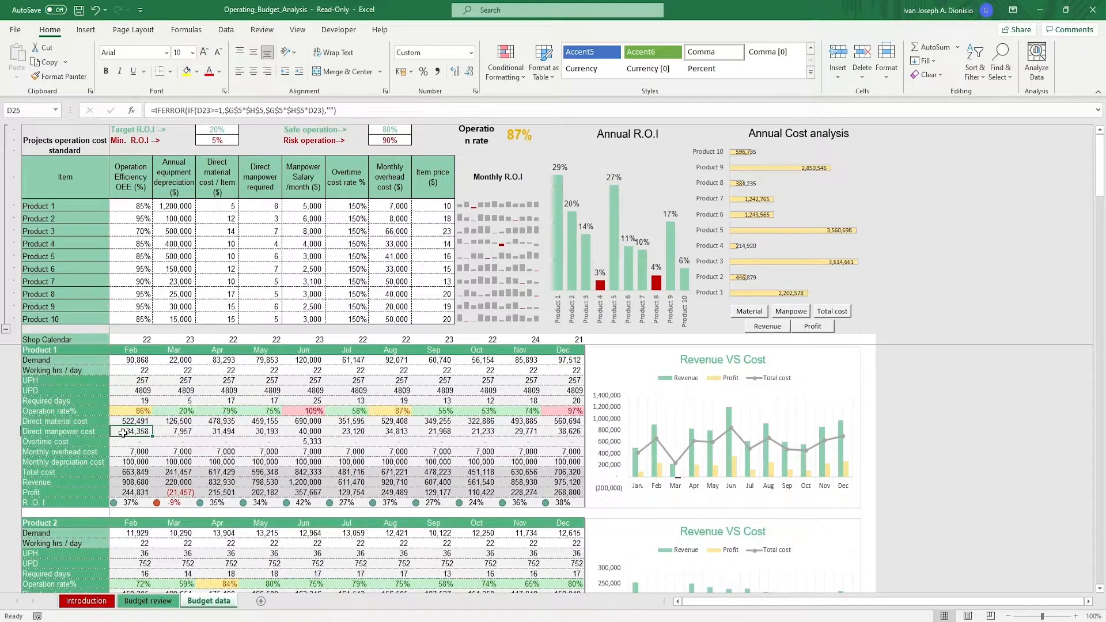
left_click(131, 441)
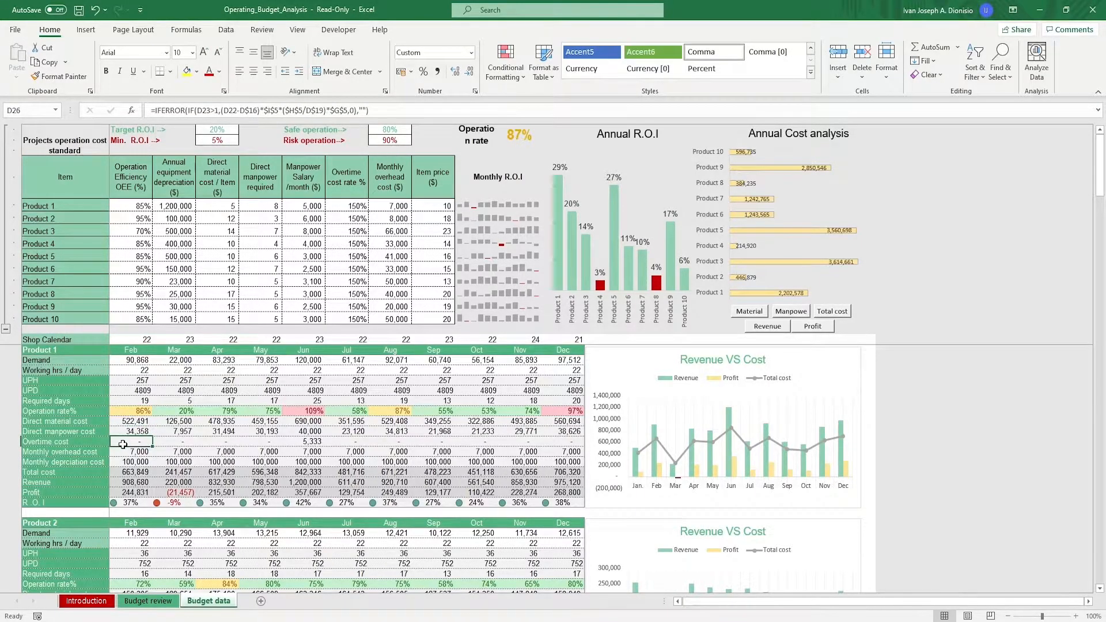
left_click(130, 462)
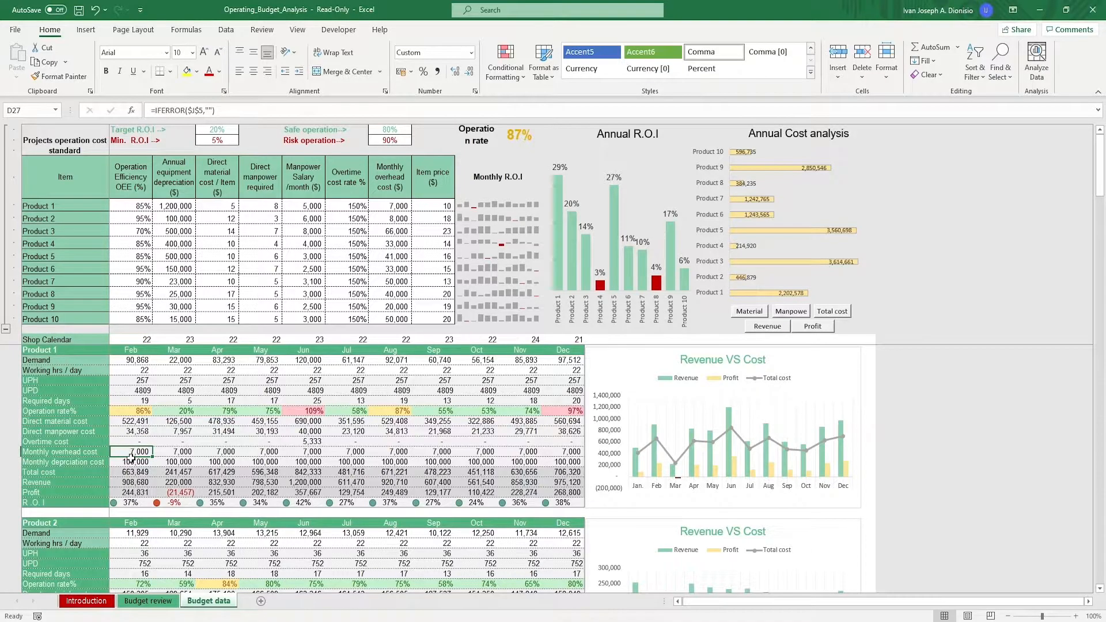
left_click(131, 462)
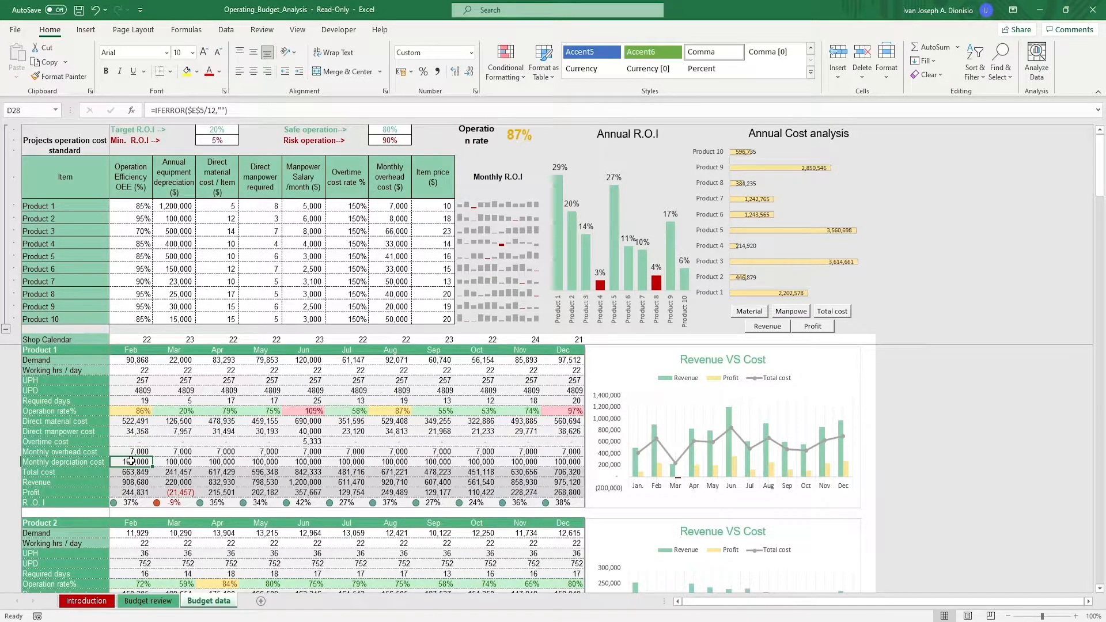
left_click(130, 473)
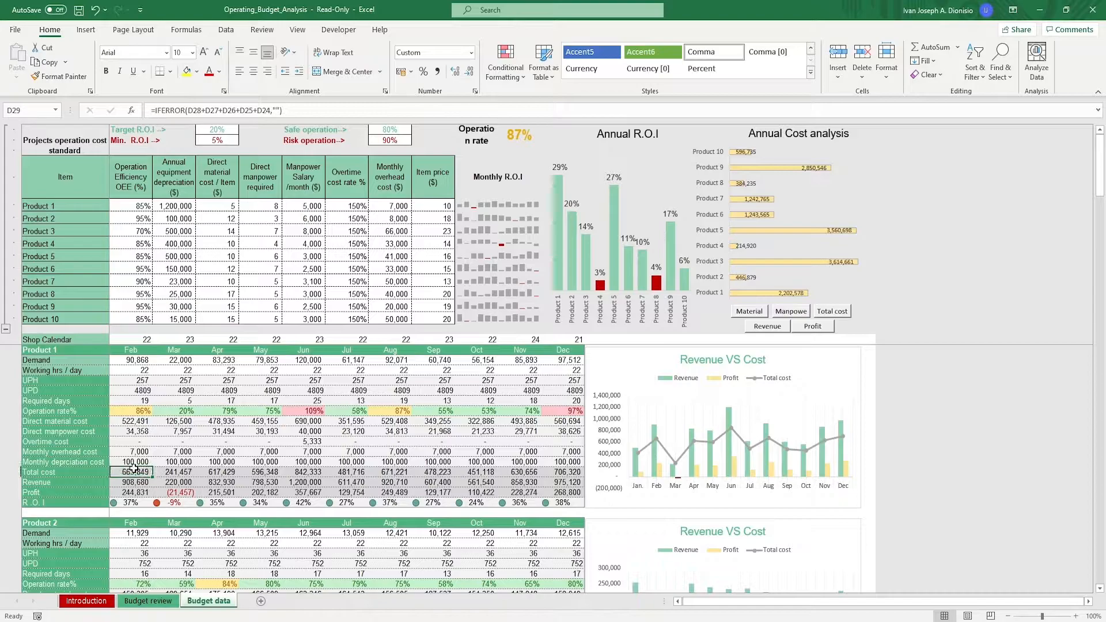
left_click(130, 503)
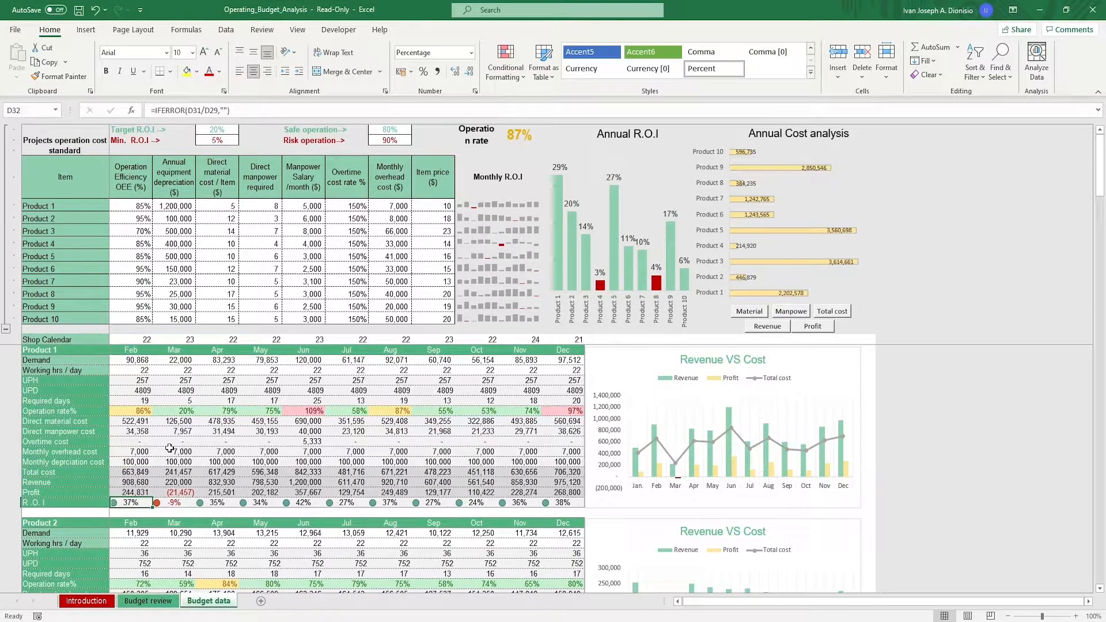
scroll("down", 3)
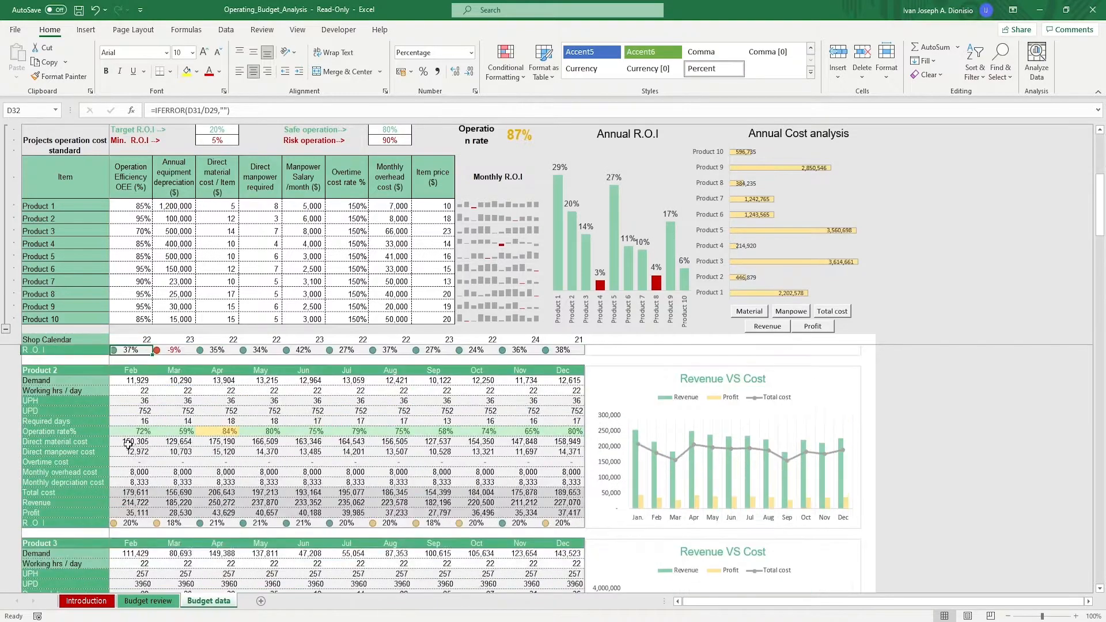
scroll("down", 3)
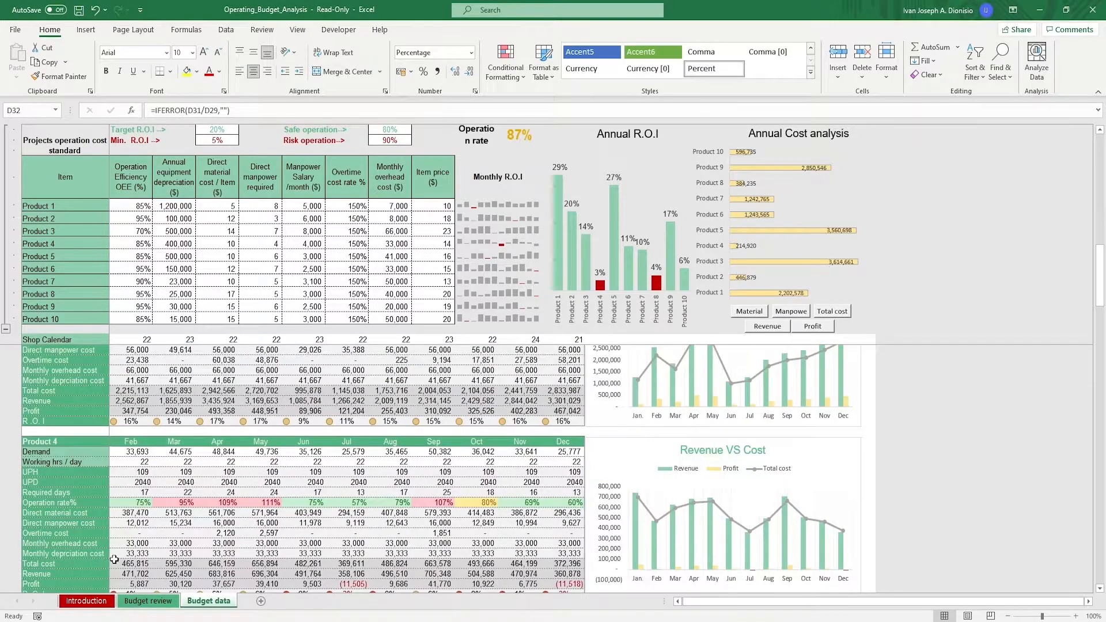
scroll("down", 3)
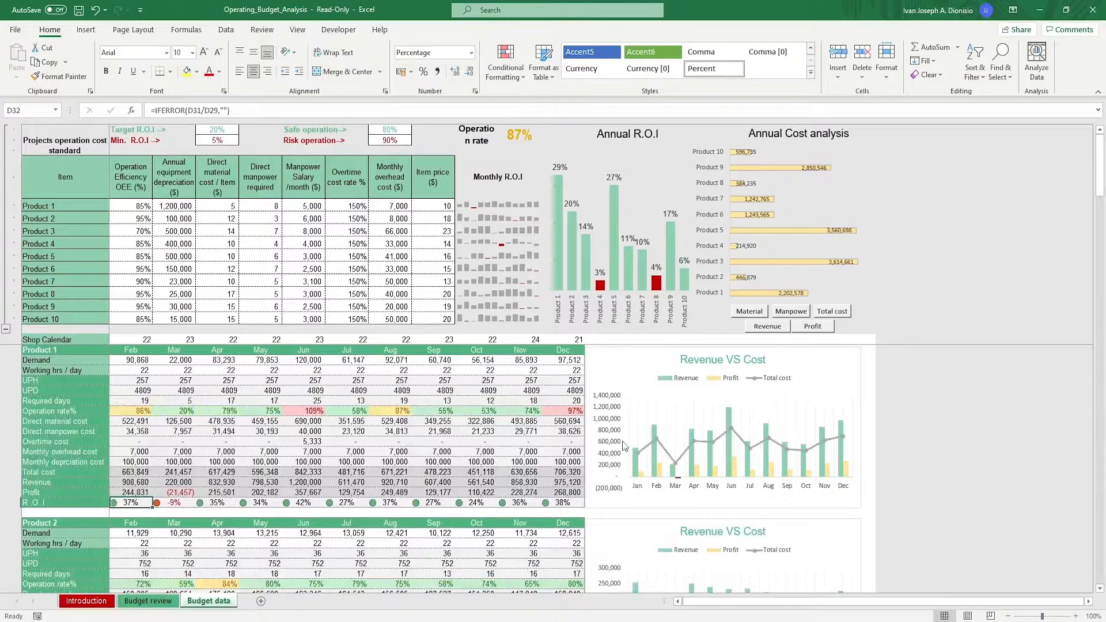
mouse_move(645, 455)
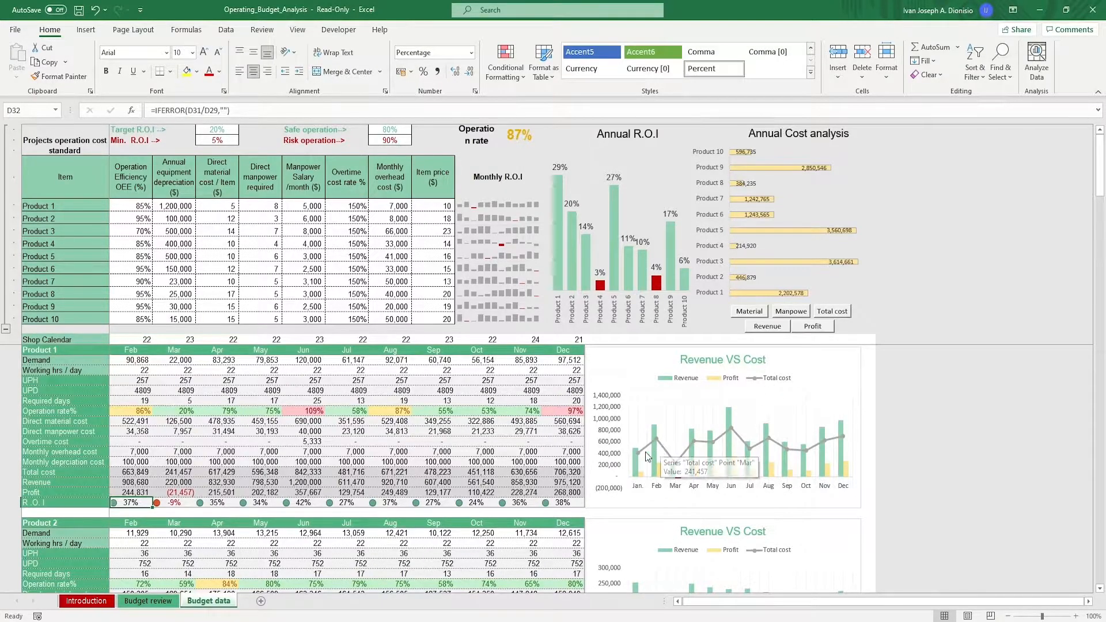
mouse_move(834, 439)
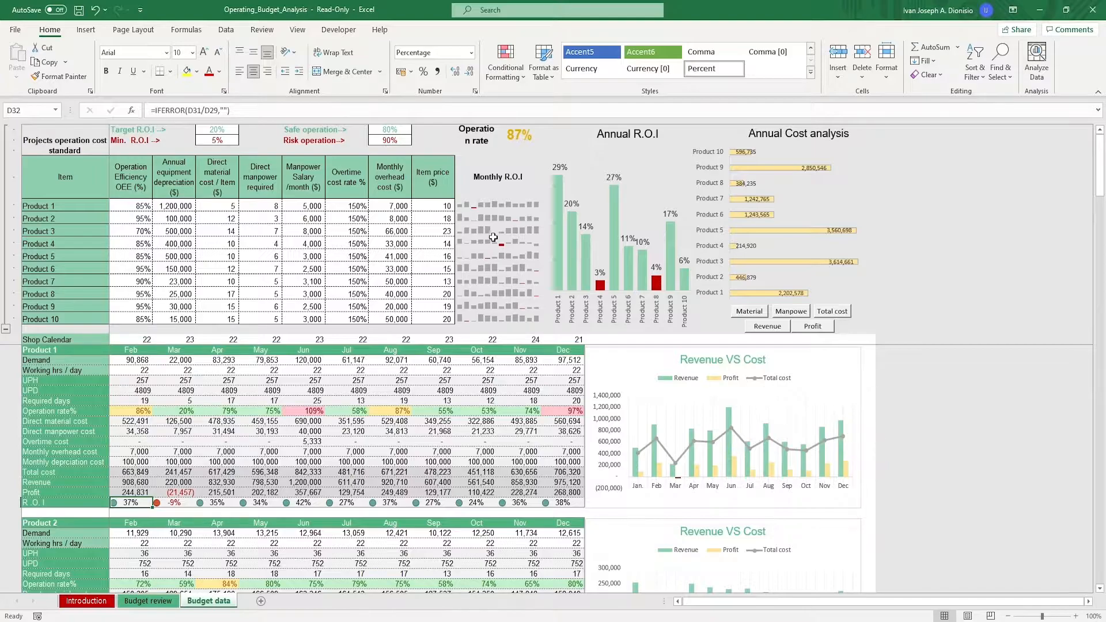
Show revenue totals in the Annual Cost analysis chart, then switch to the Budget review dashboard.
left_click(499, 205)
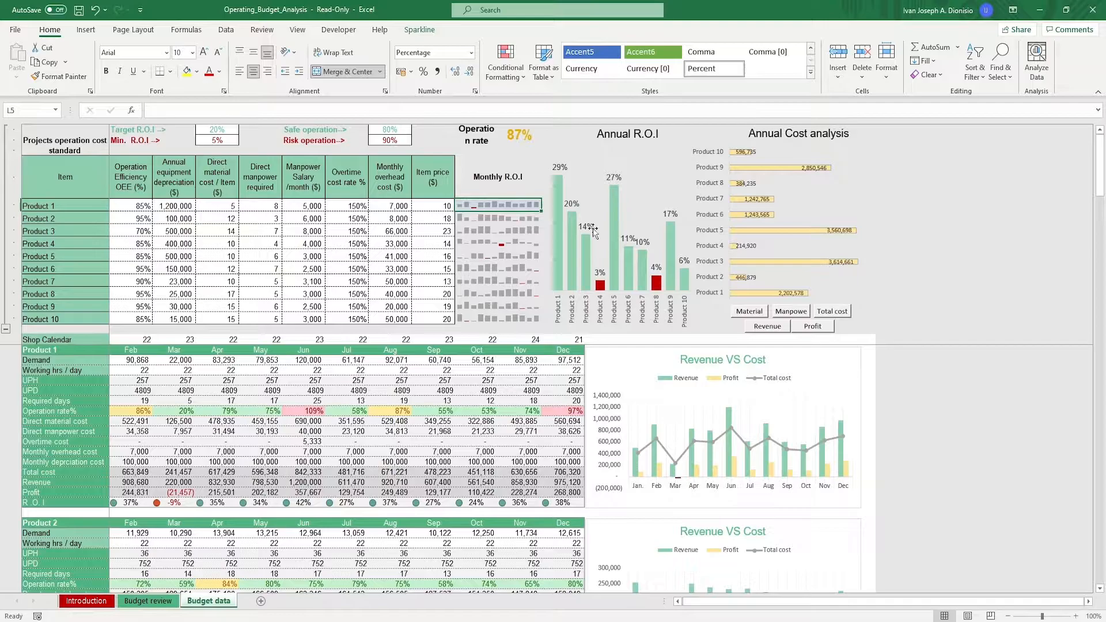
mouse_move(751, 252)
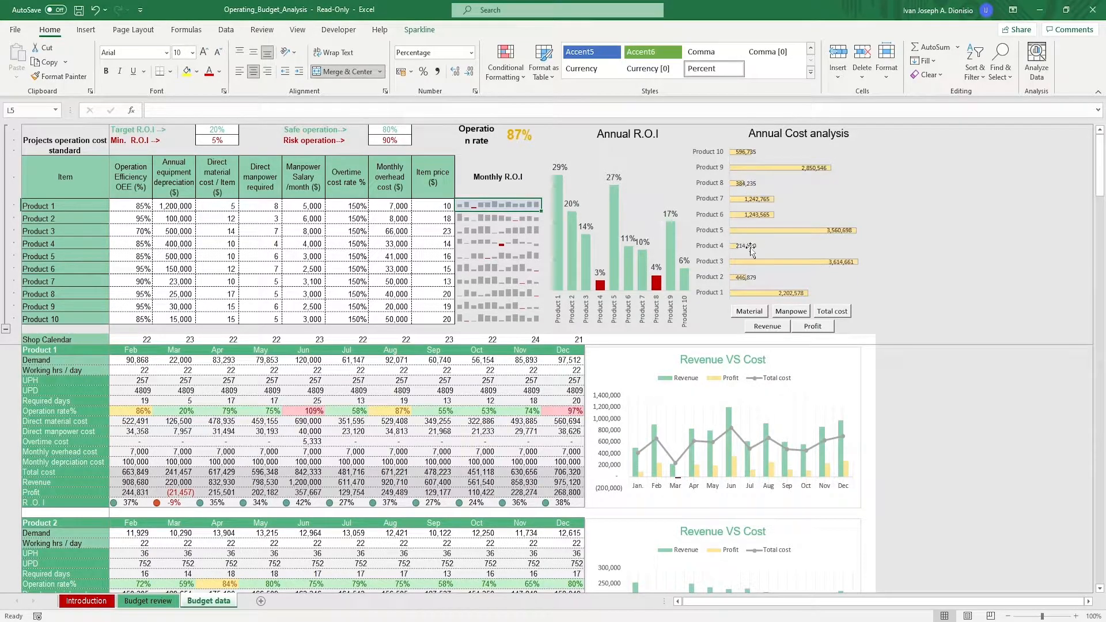
mouse_move(762, 250)
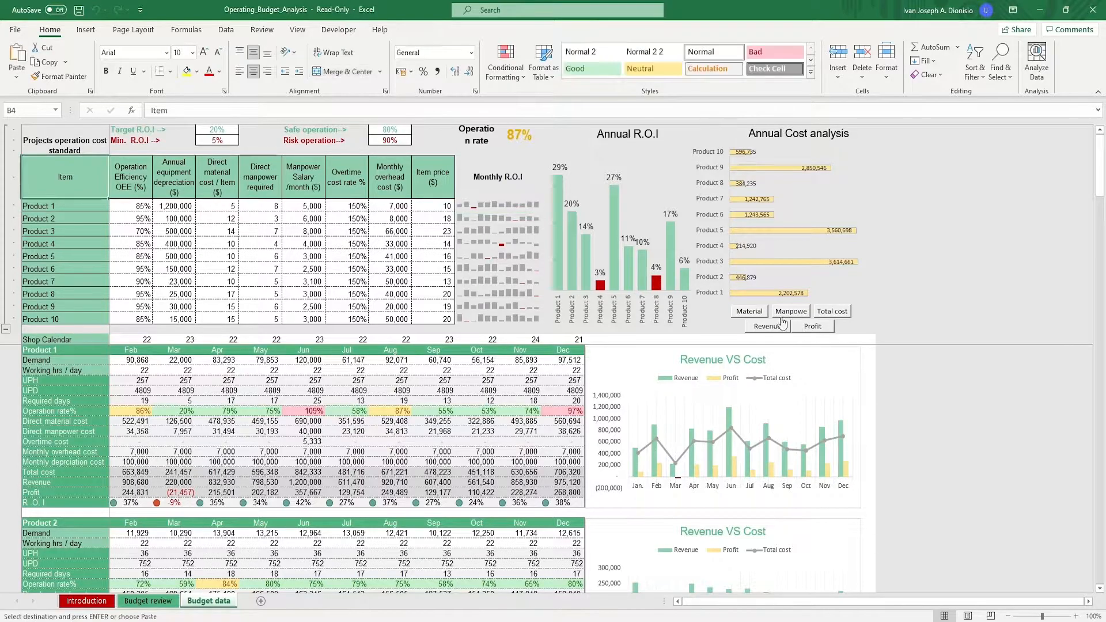
left_click(789, 312)
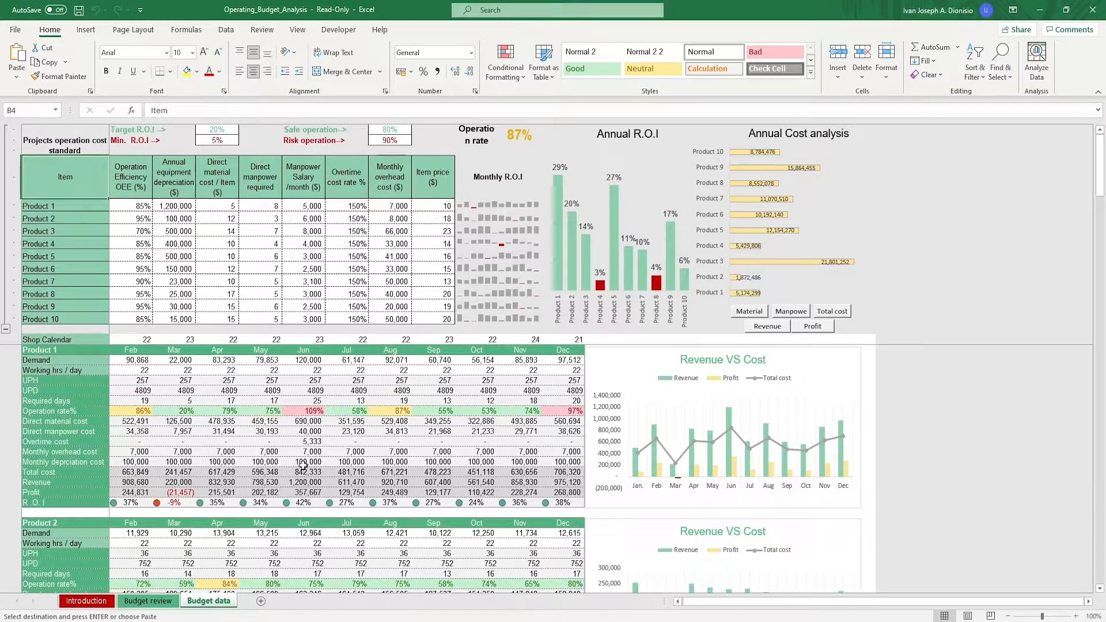
left_click(147, 602)
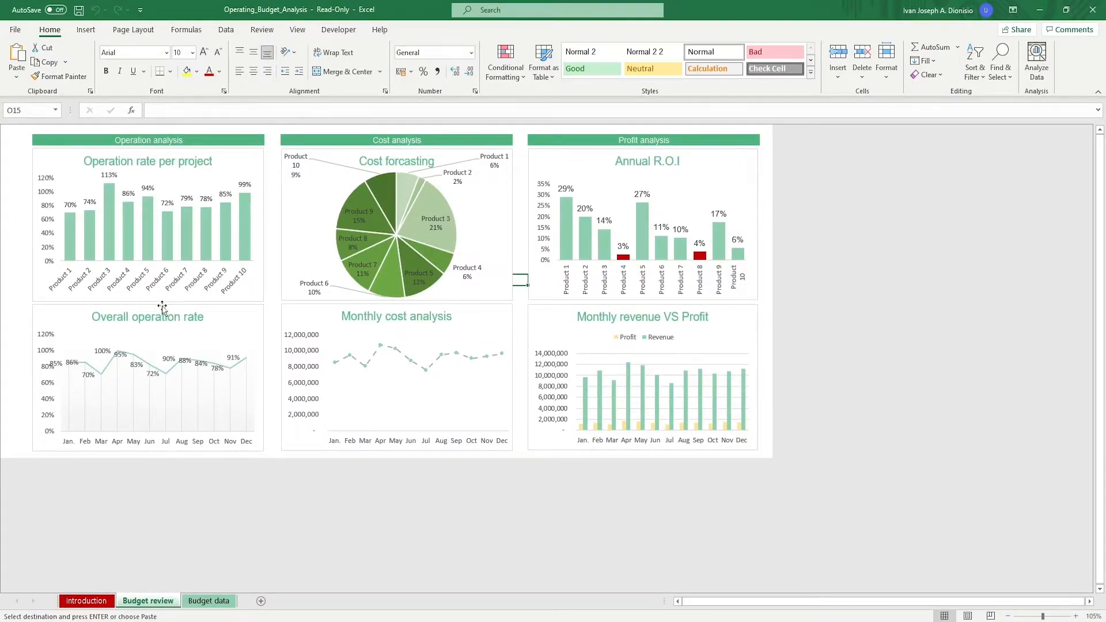
mouse_move(274, 255)
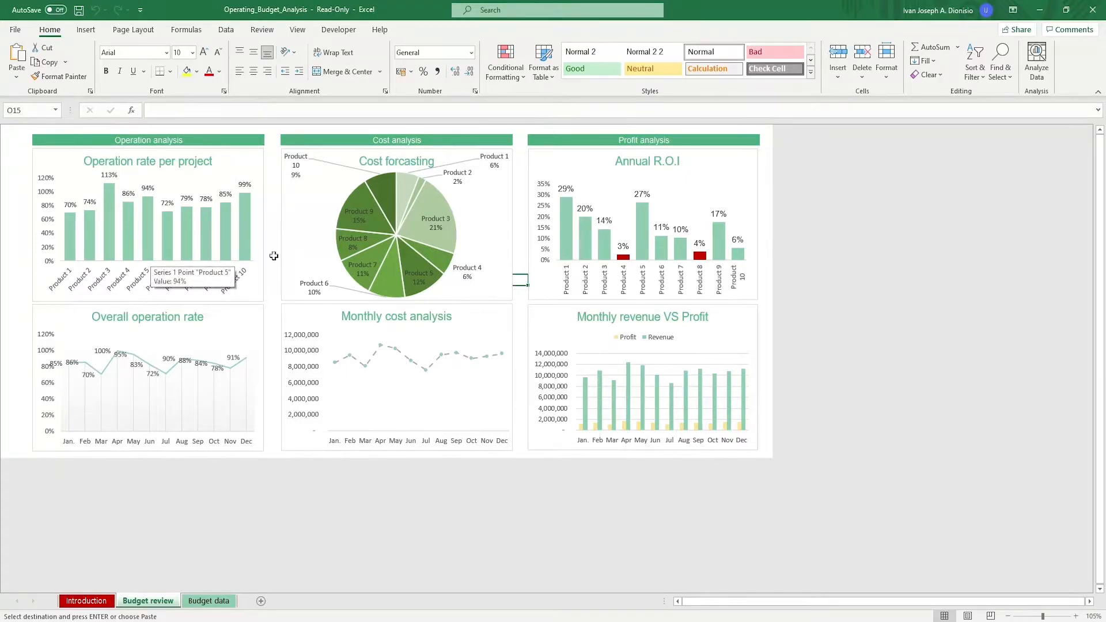
mouse_move(321, 255)
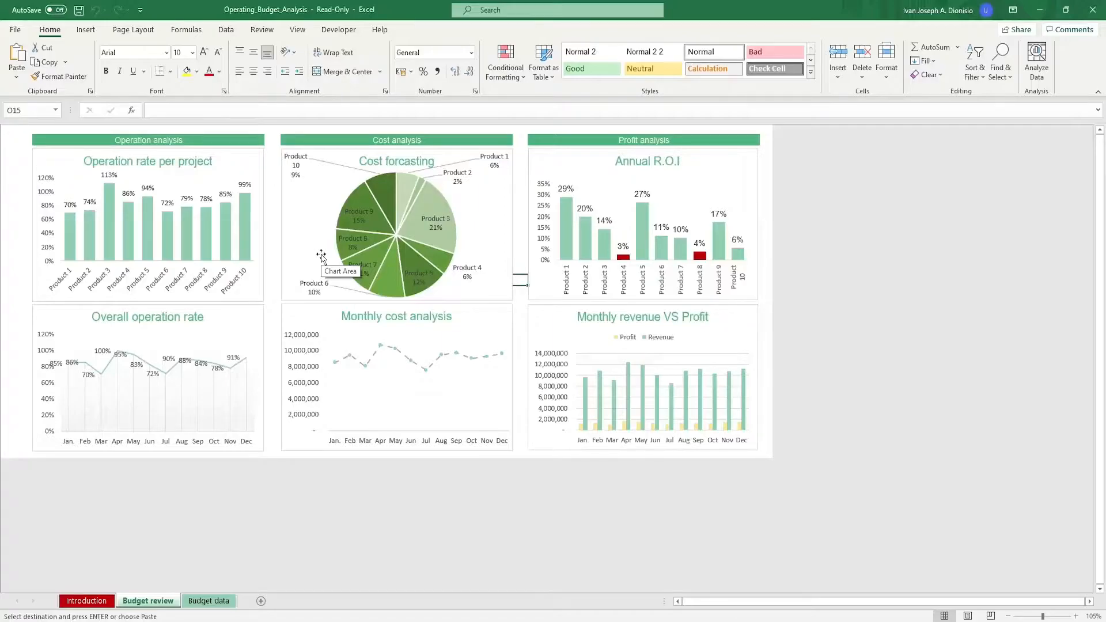
mouse_move(570, 208)
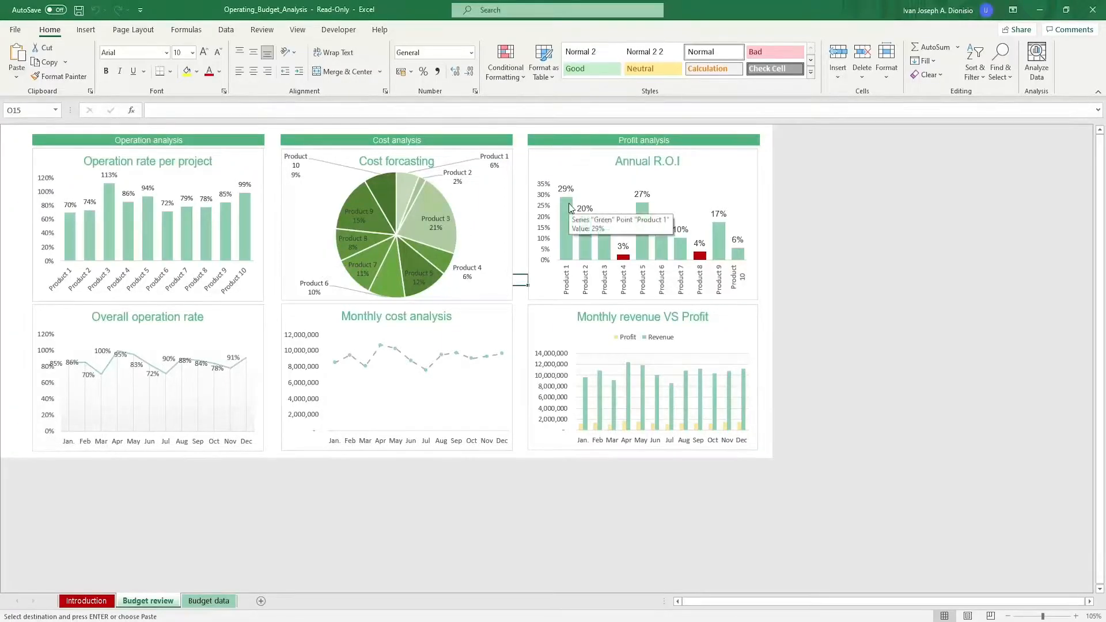
mouse_move(564, 223)
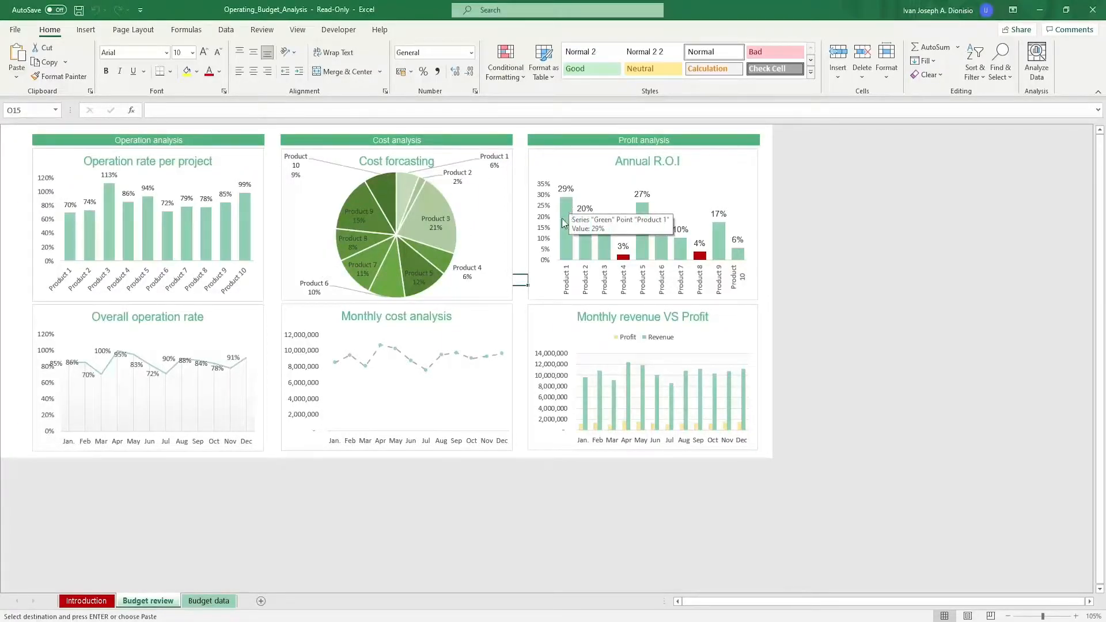
mouse_move(315, 319)
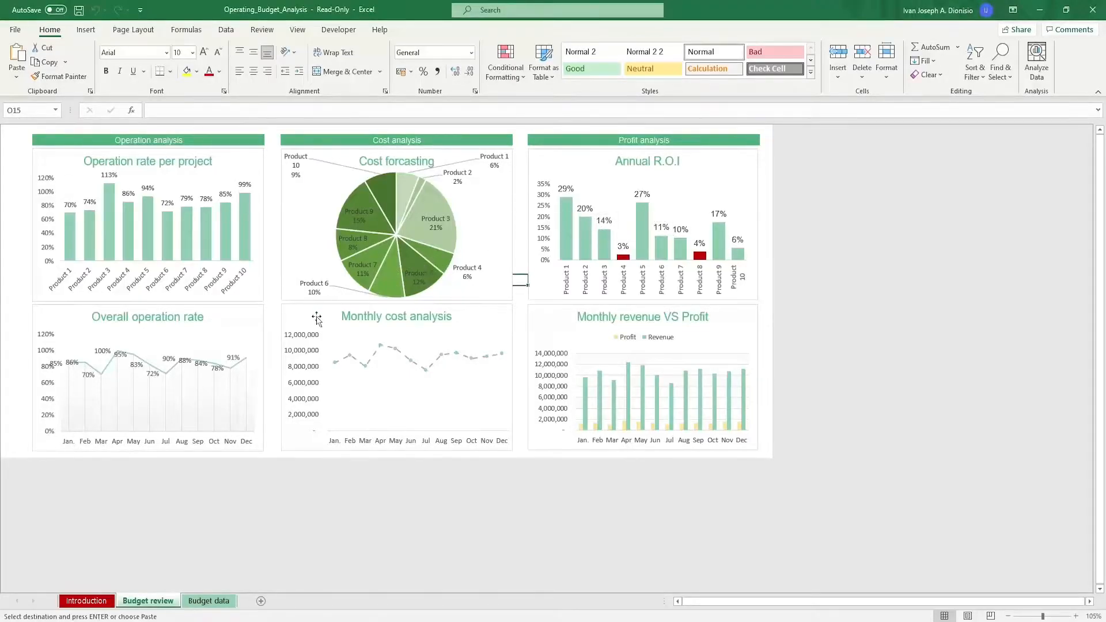
mouse_move(194, 349)
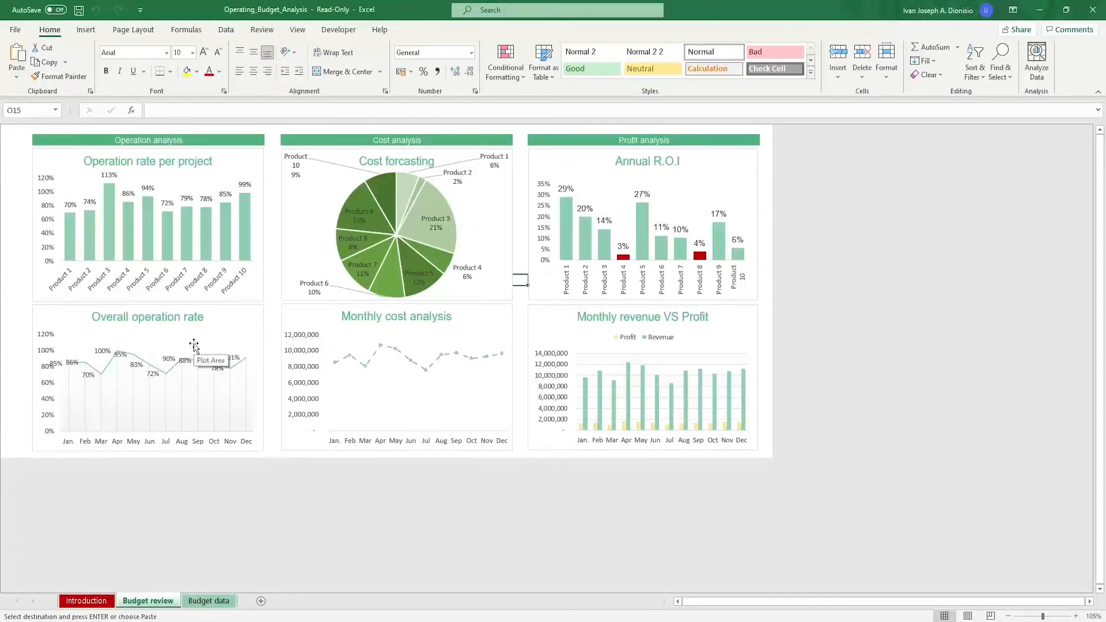
mouse_move(443, 333)
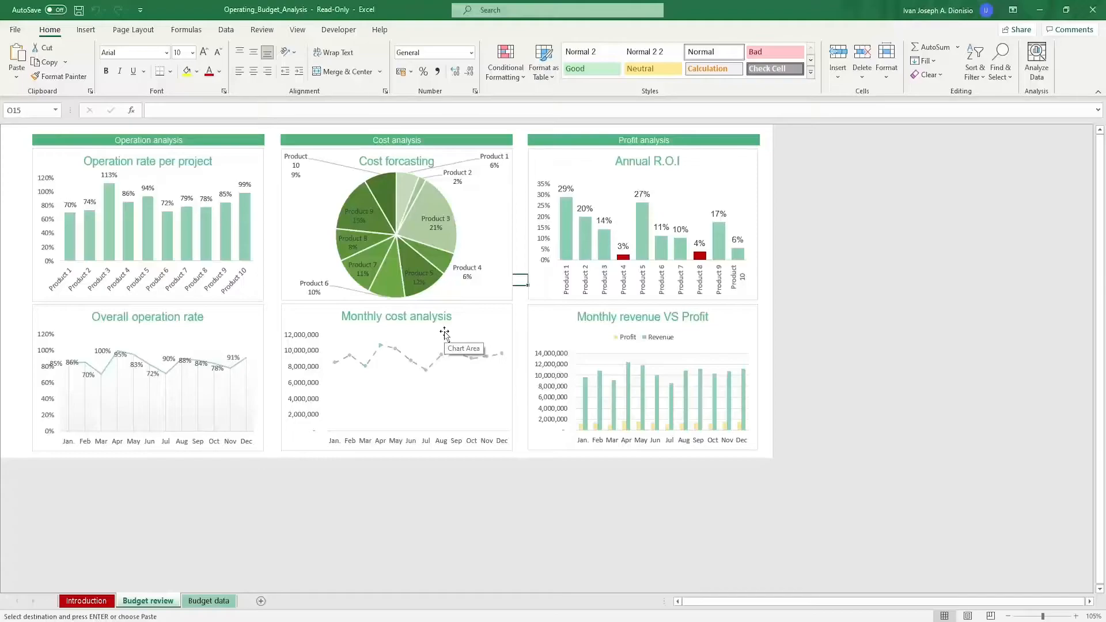
mouse_move(716, 332)
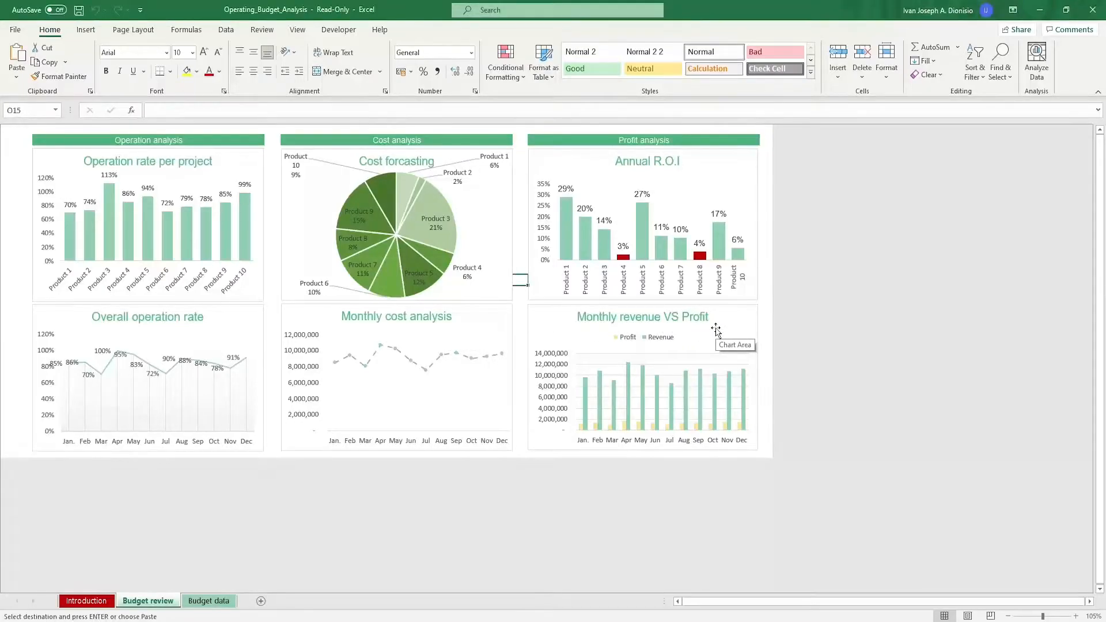
mouse_move(1090, 409)
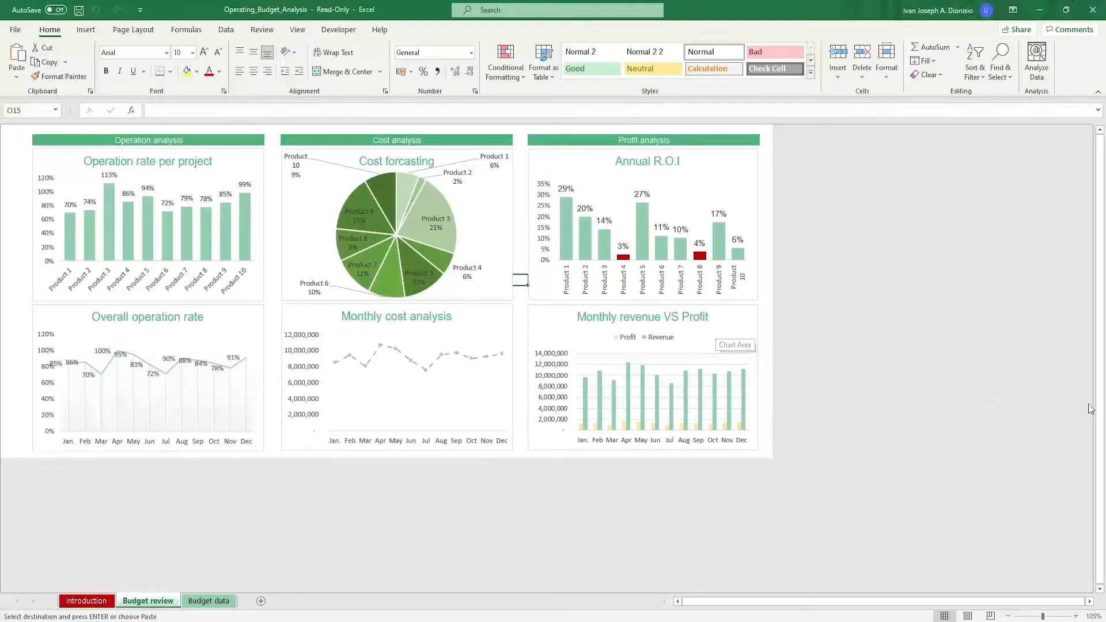